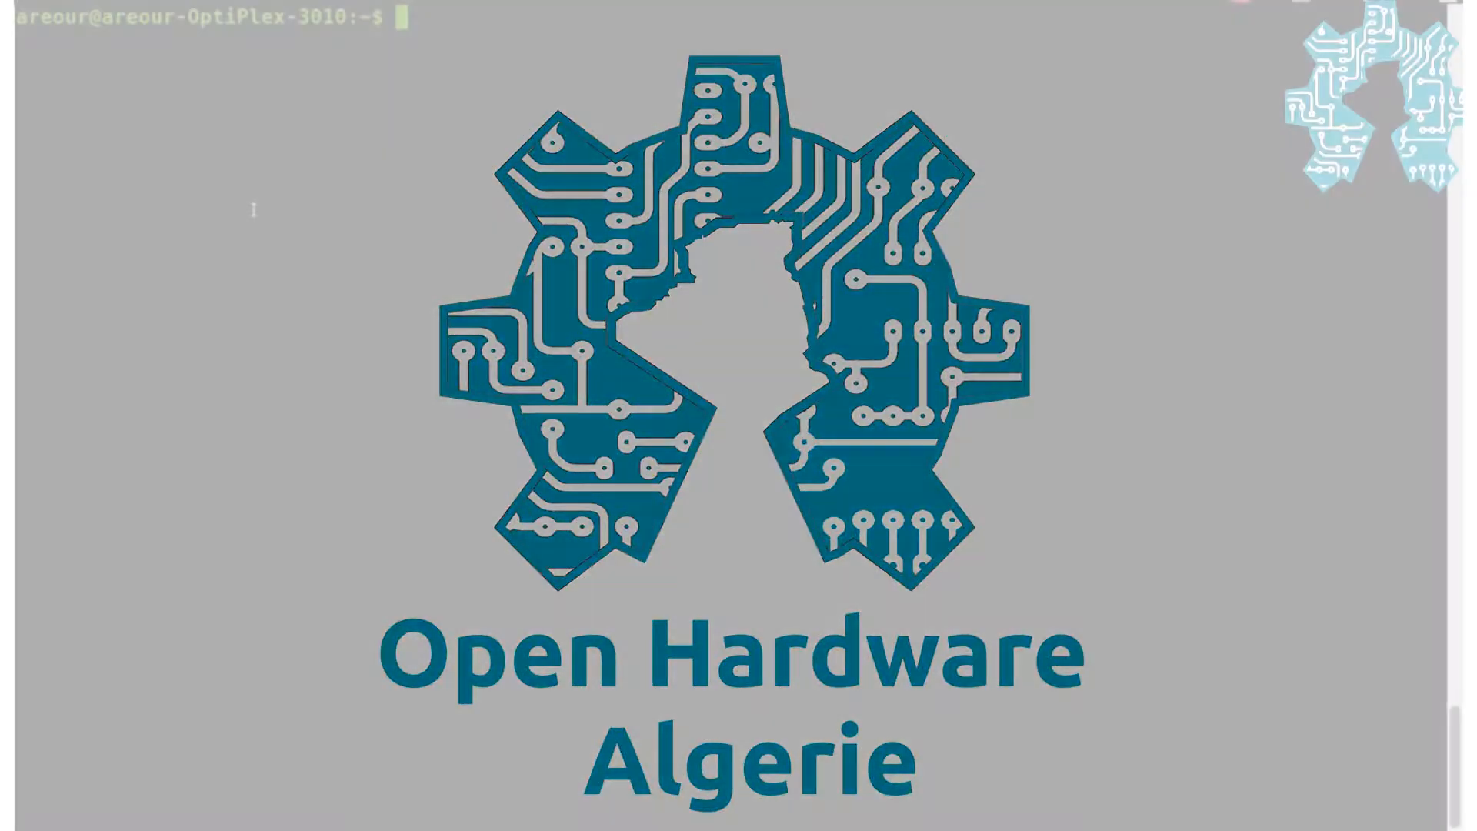
# Enter git clone with the Bitbucket URL for JoseFuzzNo/arduino-as-pic18f-programmer-for-linux.git
pyautogui.write('git')
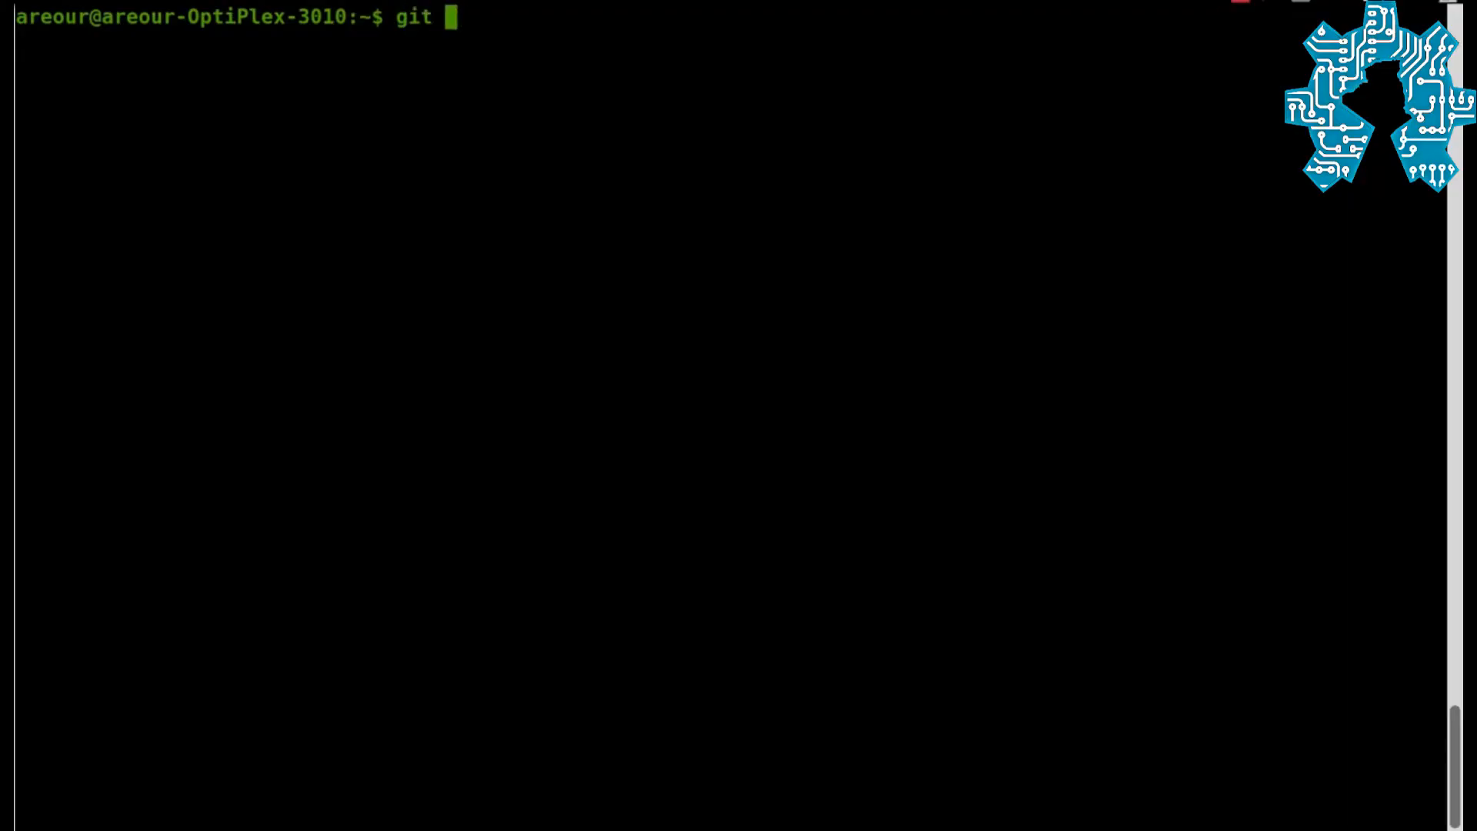
pyautogui.write('clone')
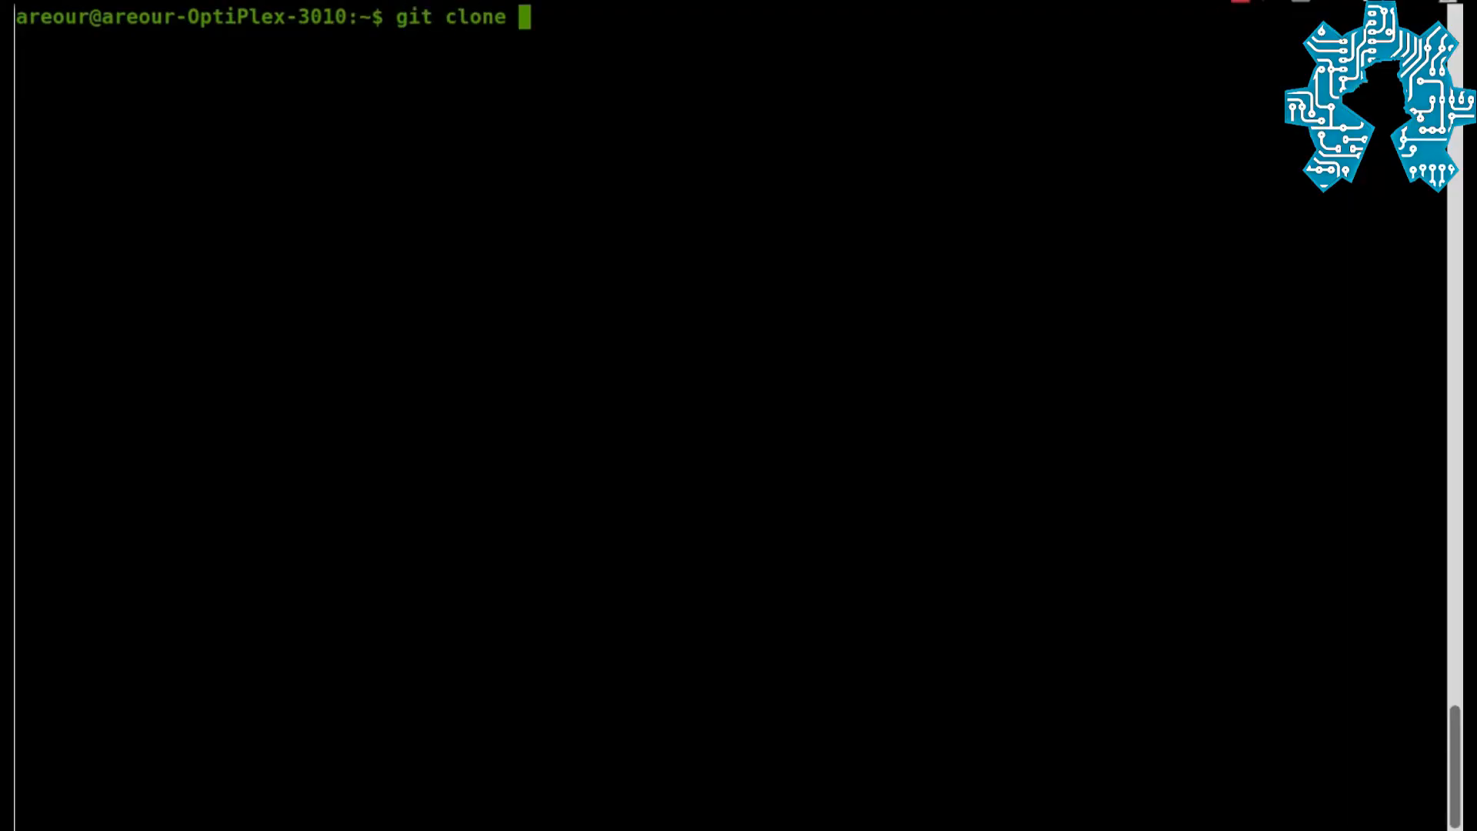
pyautogui.write('https://bitbucket.org/JoseFuzzNo/arduino-as-pic18f-programmer-')
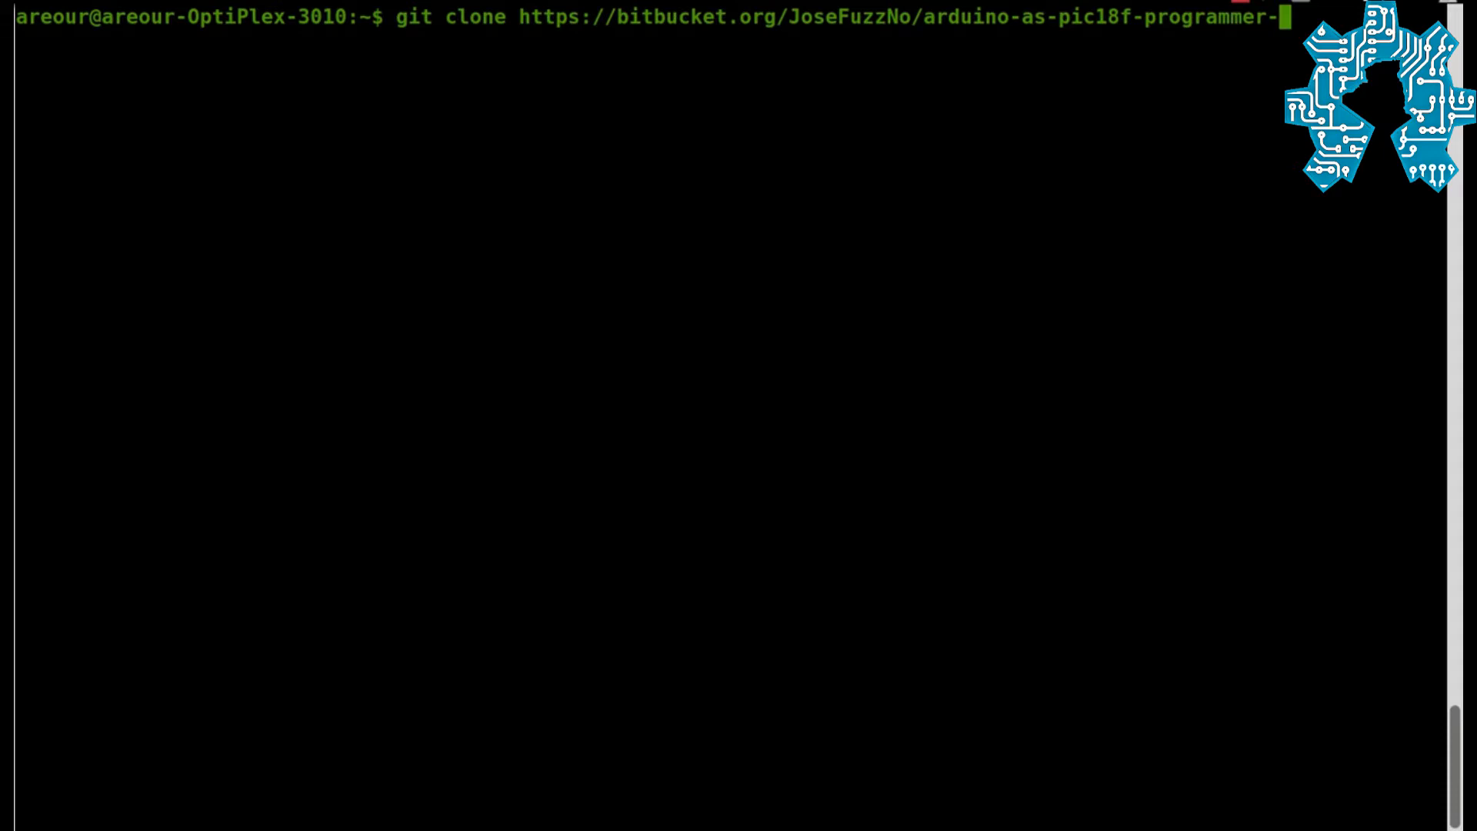
pyautogui.write('for')
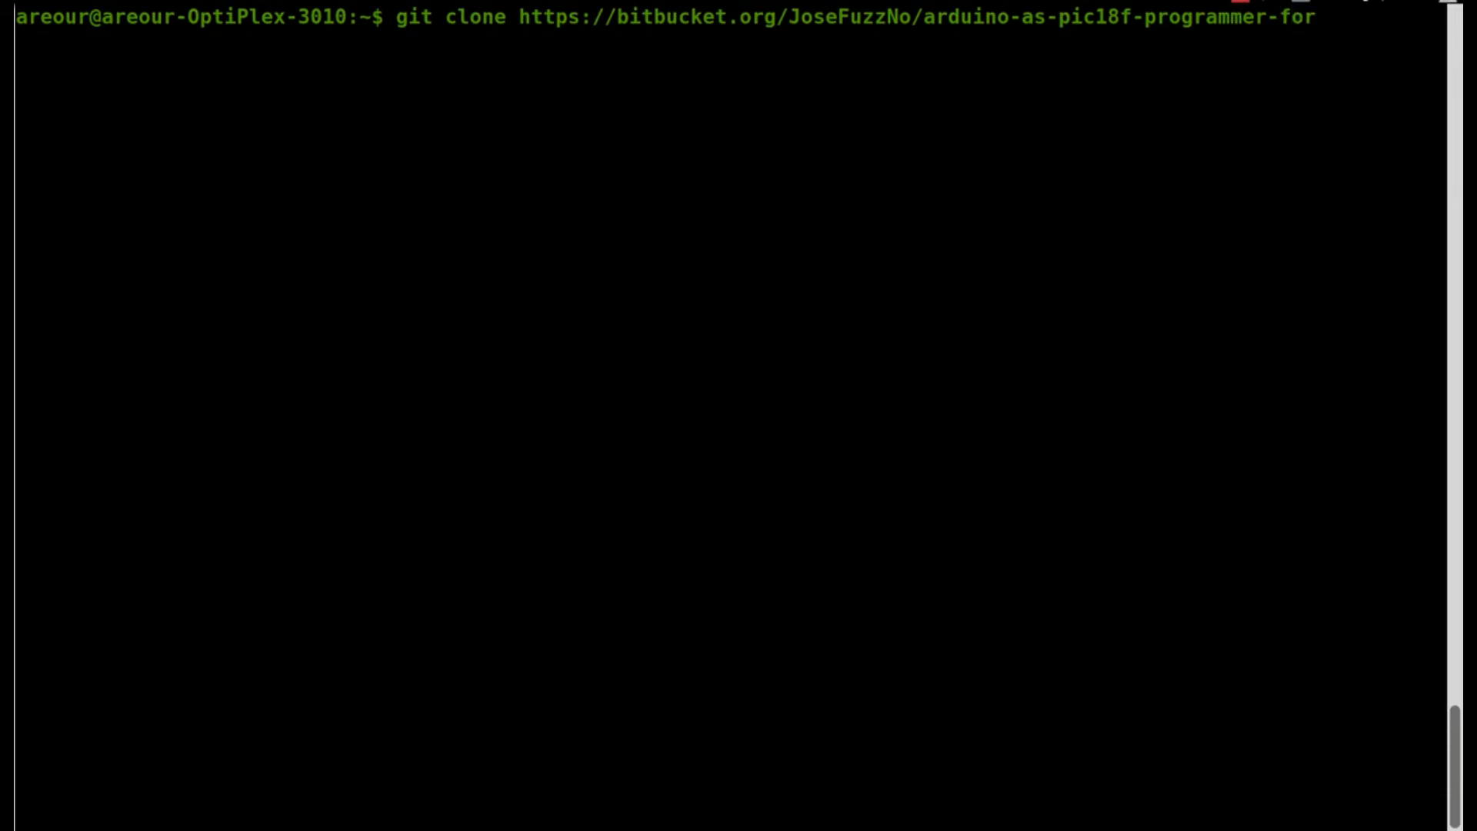
pyautogui.write('-linu')
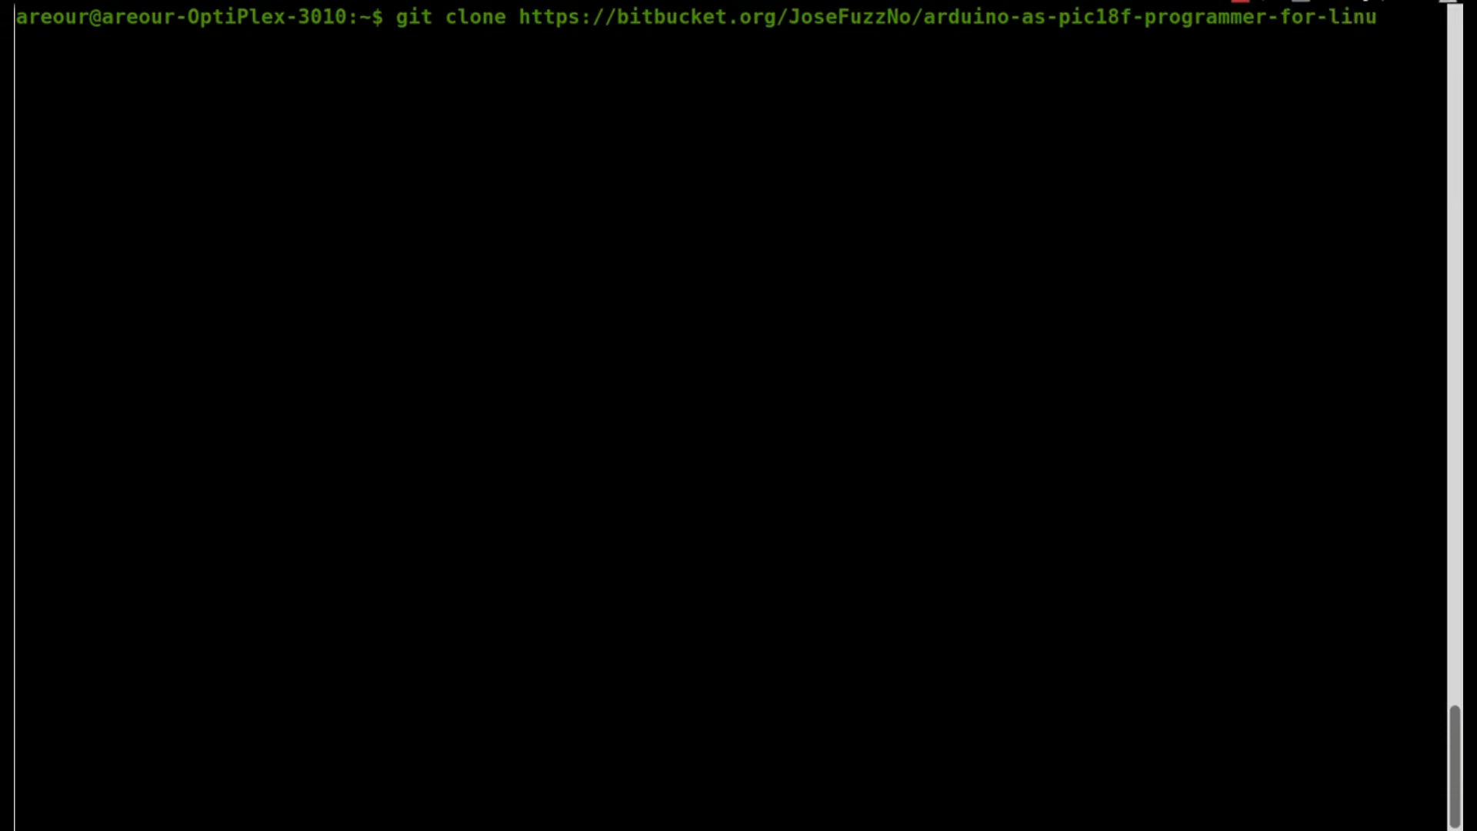
pyautogui.write('x.git')
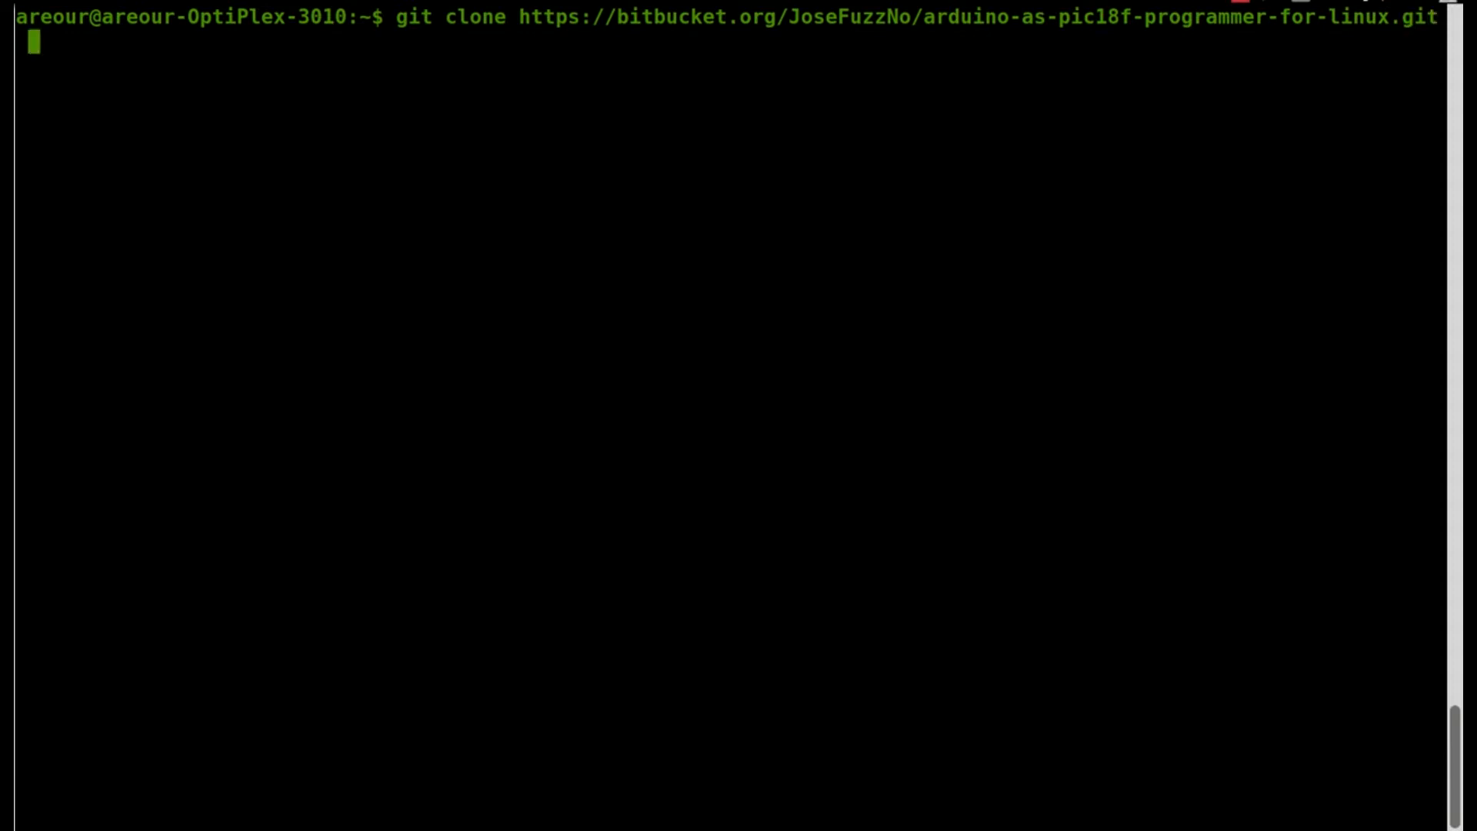
# Name the clone's target folder PICf18-programmer on the same command line
pyautogui.write('PI')
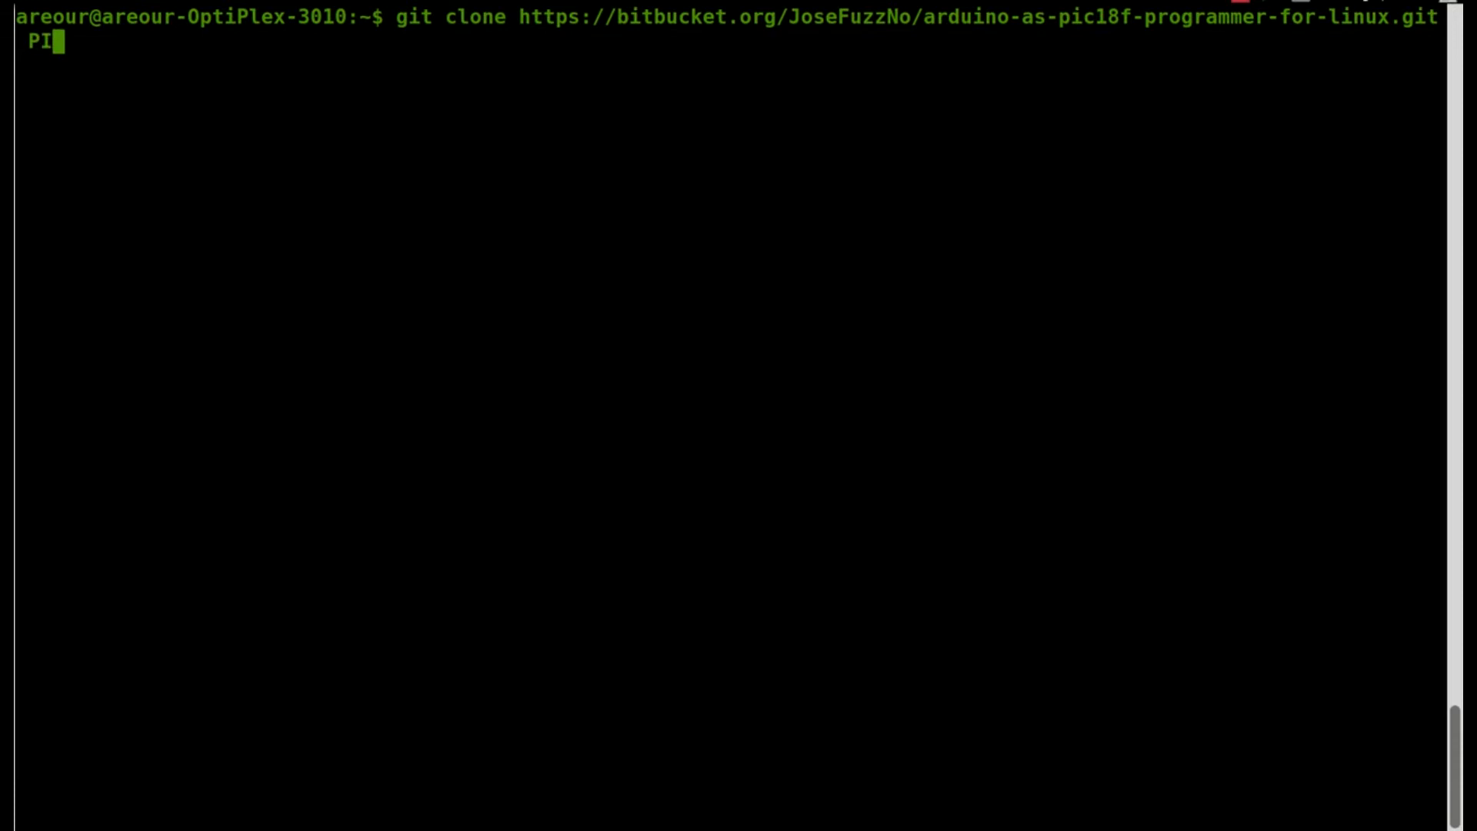
pyautogui.write('Cf')
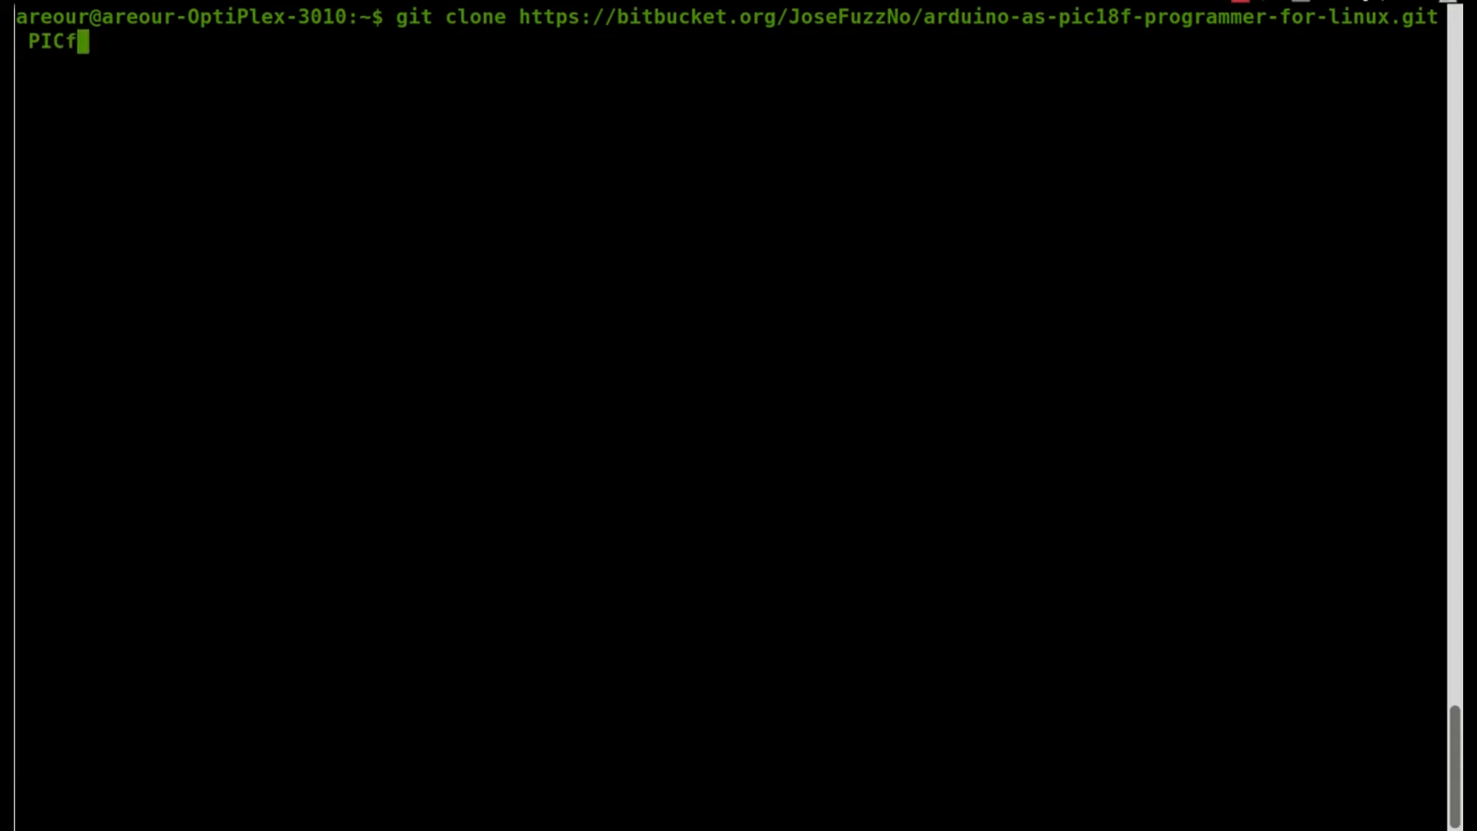
pyautogui.write('18')
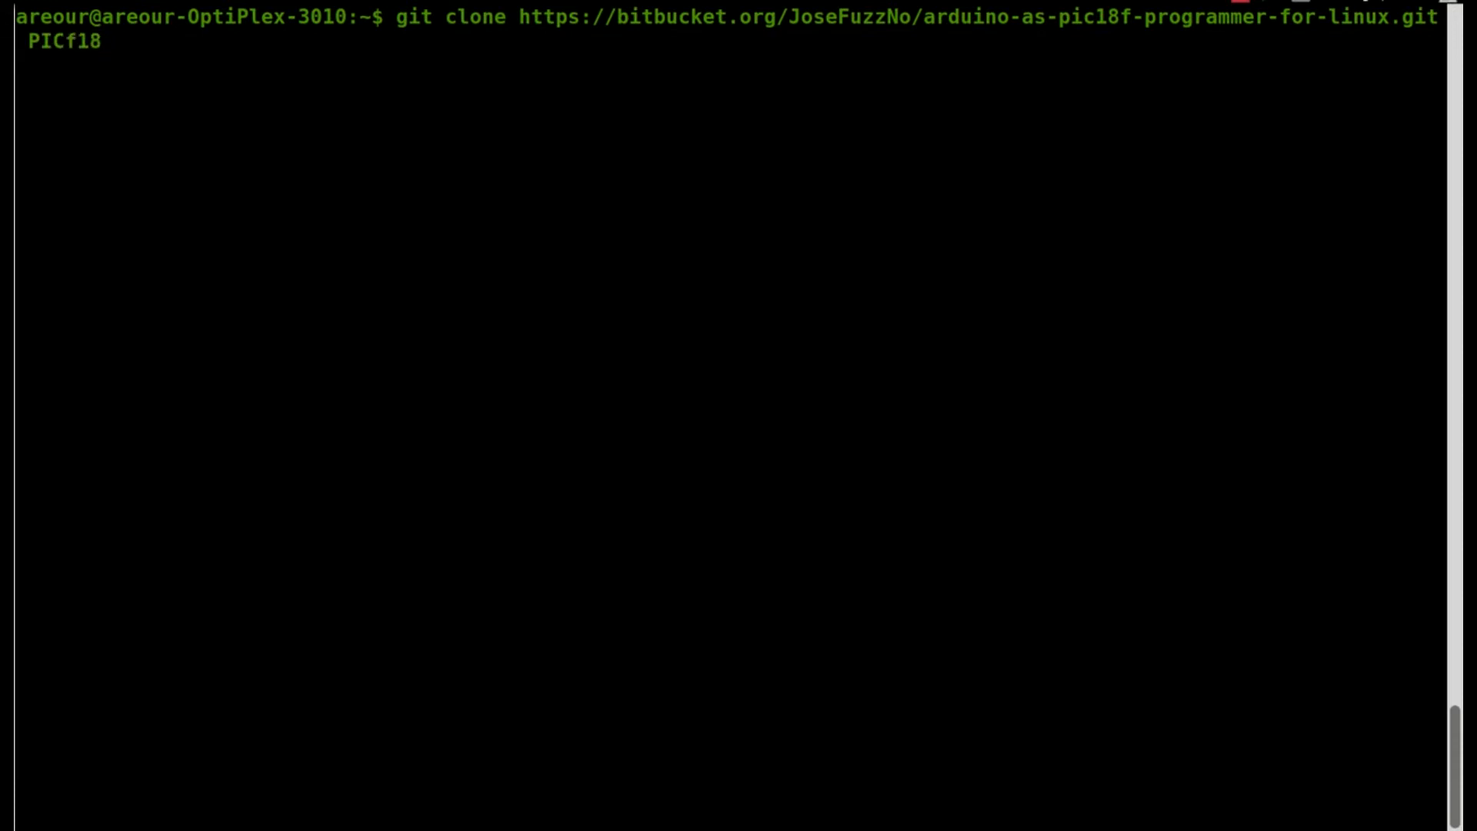
pyautogui.write('-')
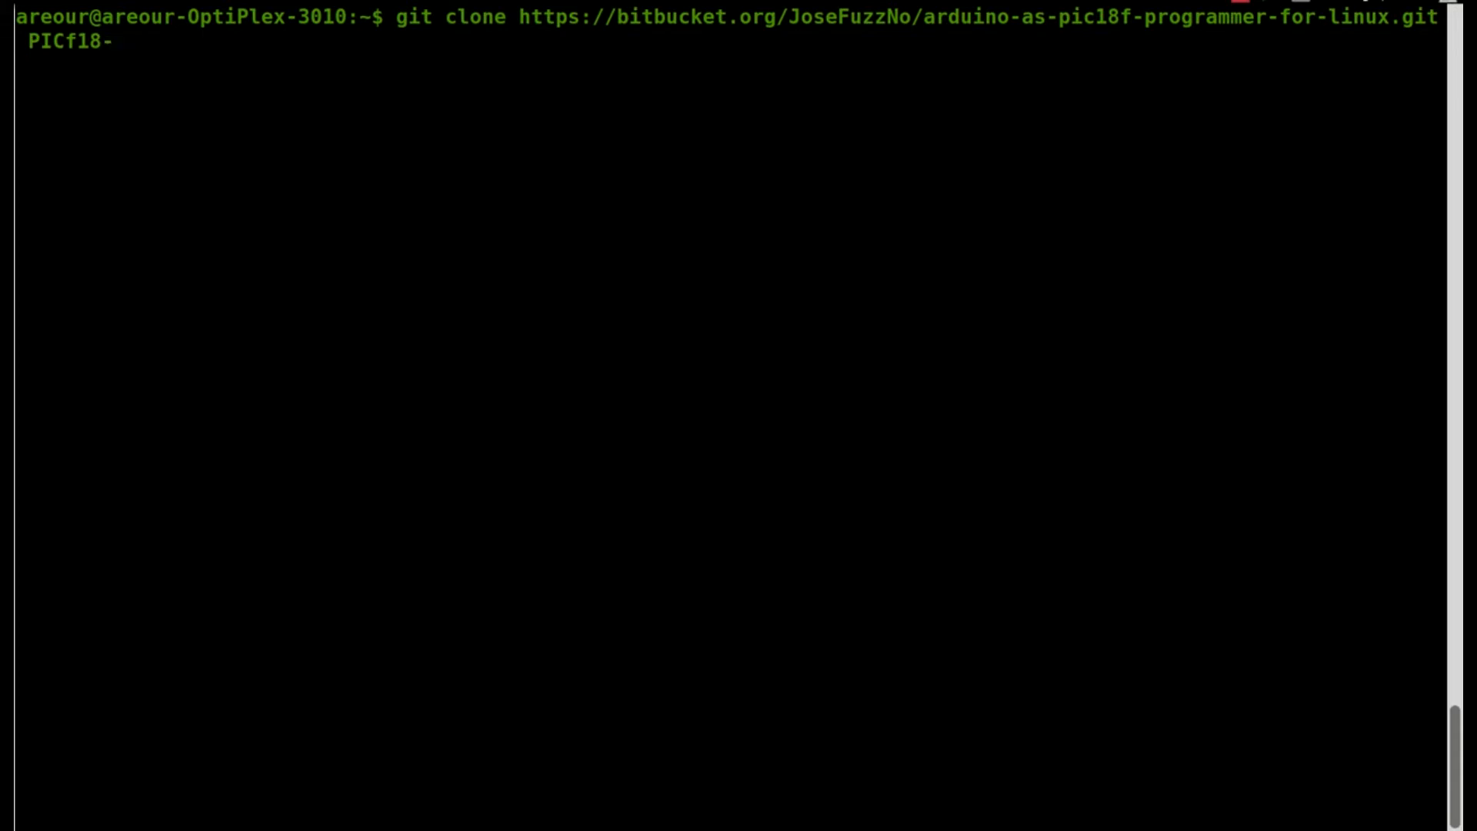
pyautogui.write('programm')
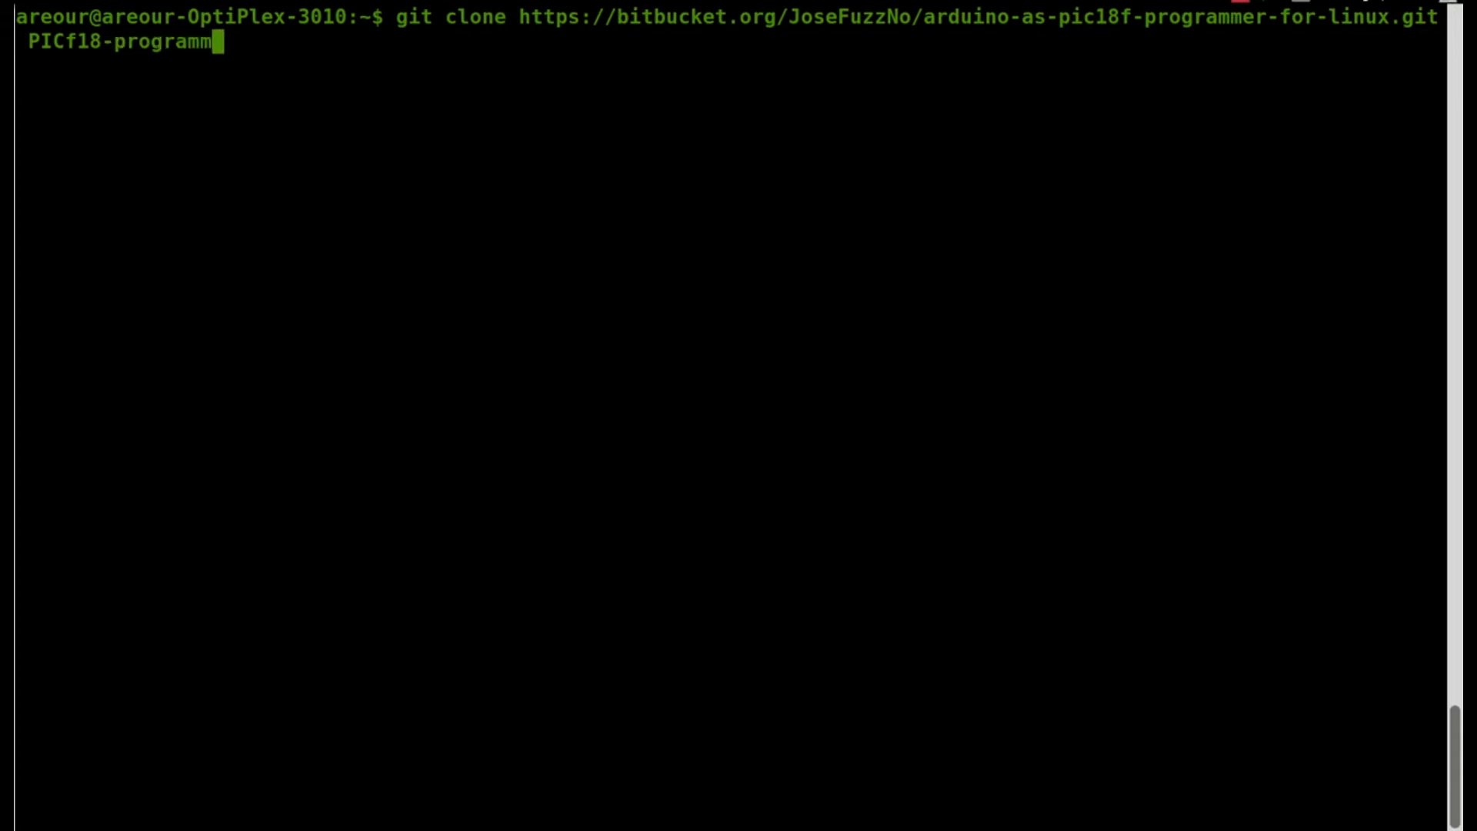
pyautogui.write('er')
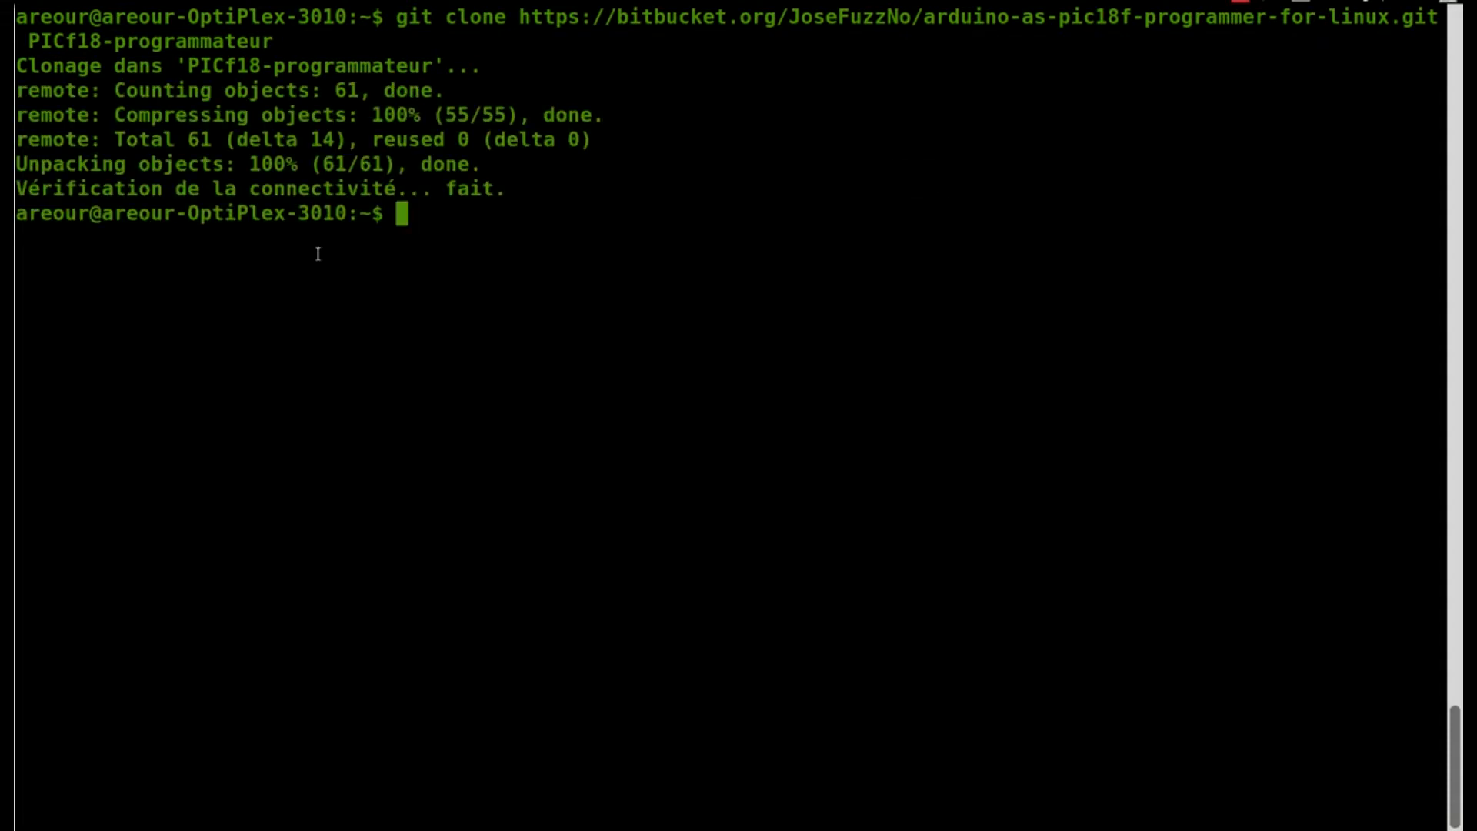
pyautogui.moveTo(616, 324)
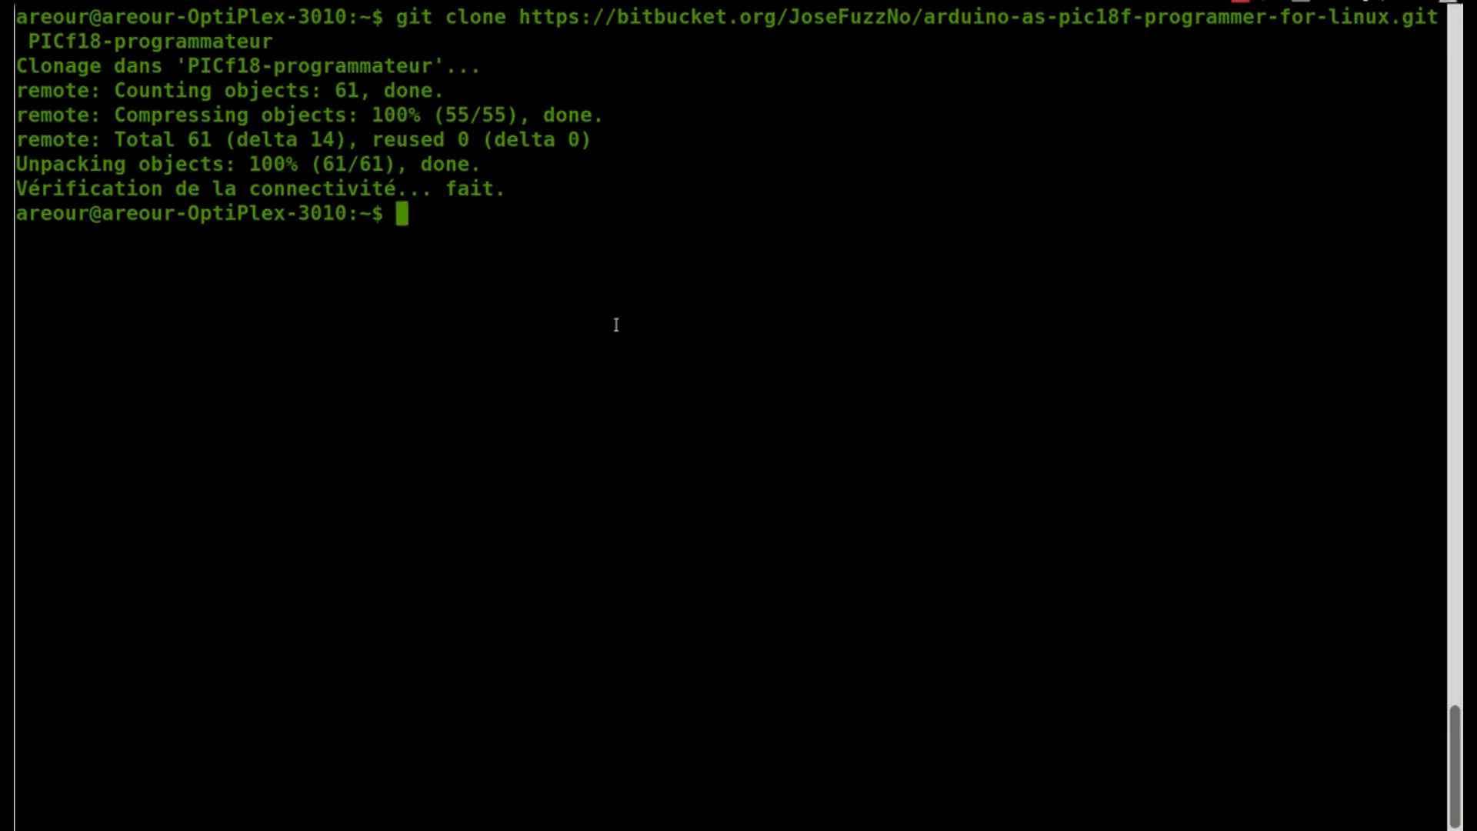
# Change into the PICf18-programmateur folder and list arduino, example, src, README.txt and diagrams
pyautogui.write('cd PICf18-programmateur/')
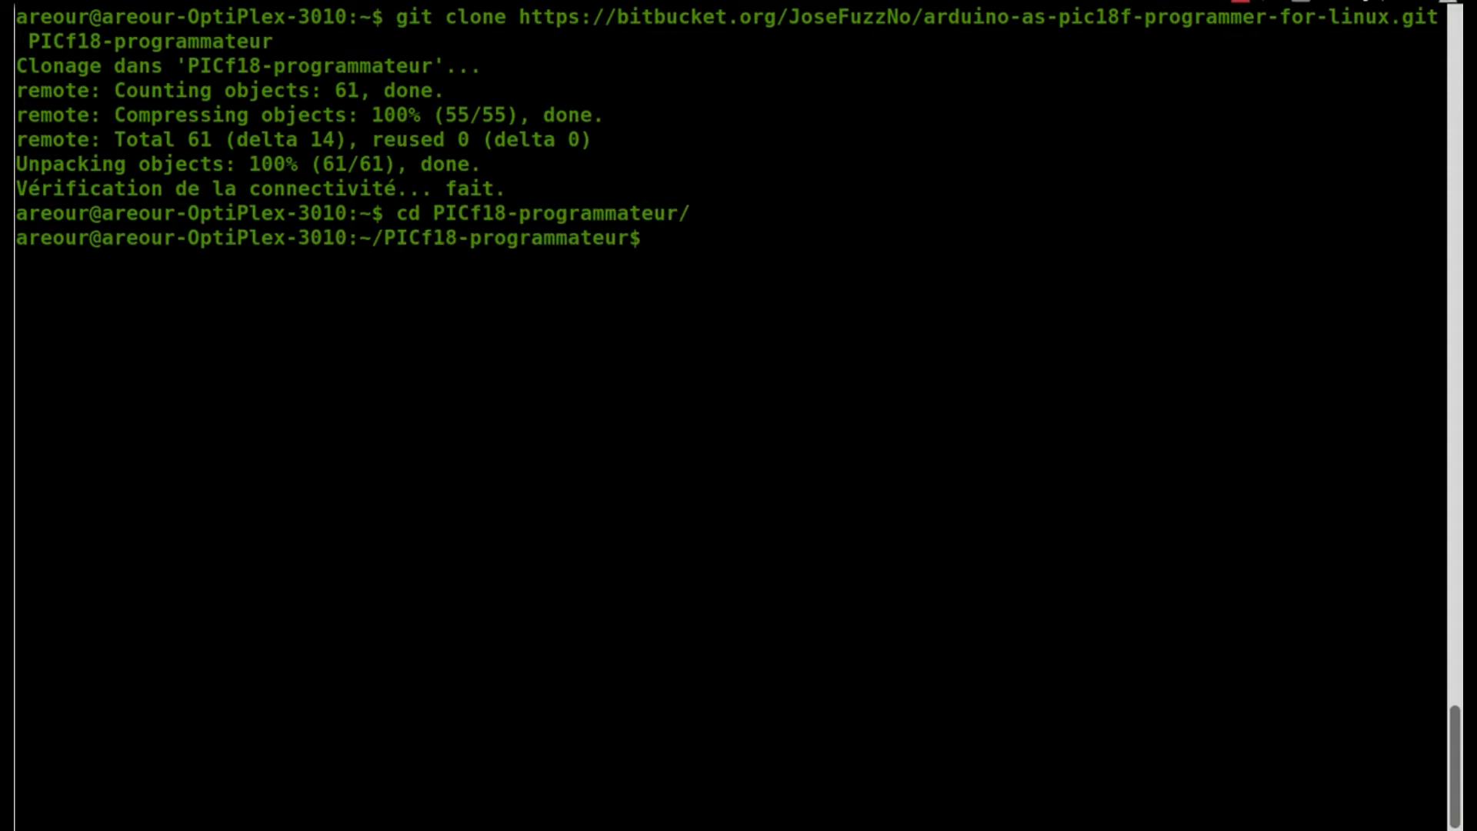
pyautogui.write('ls')
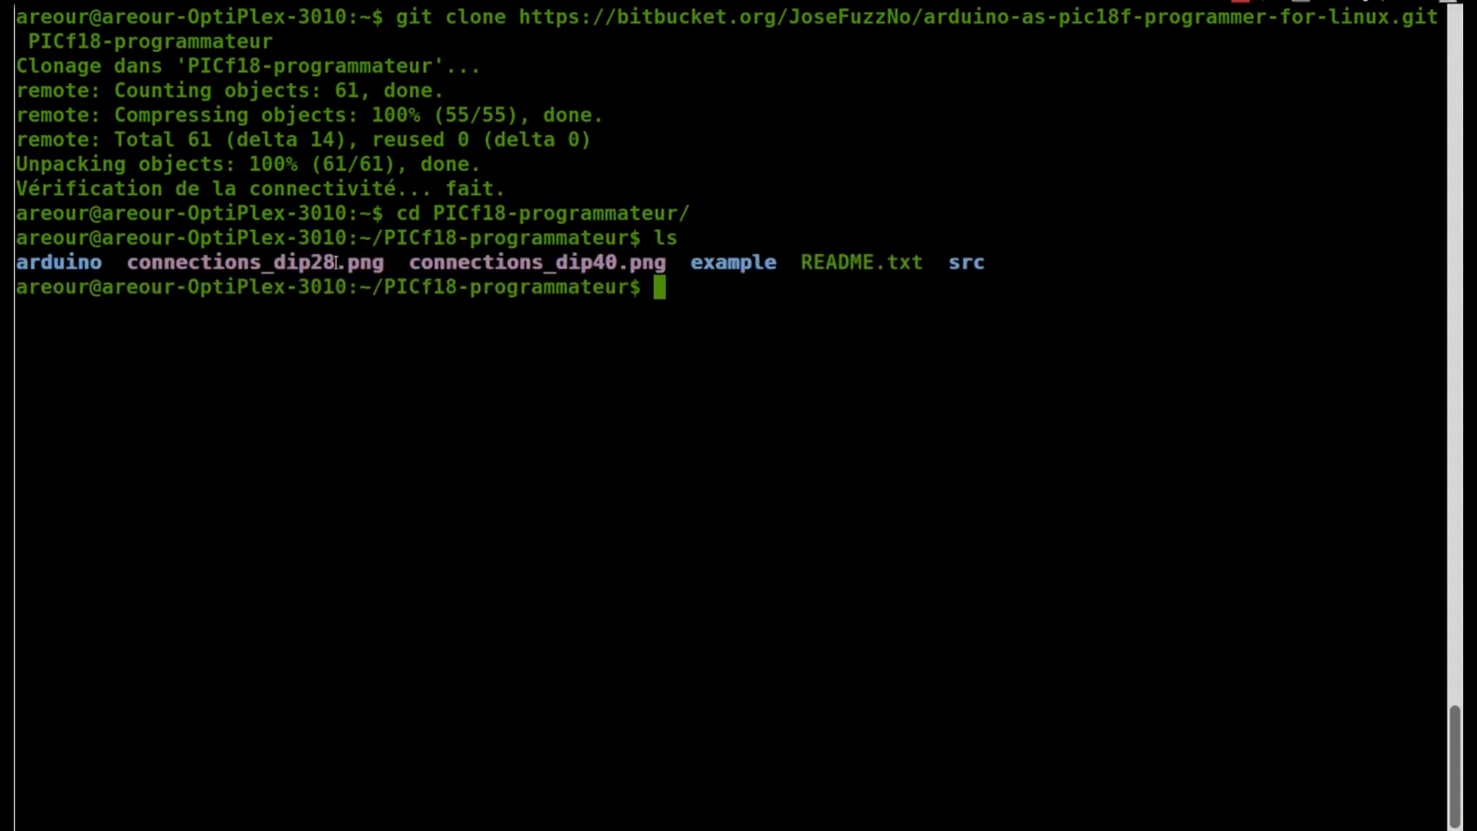
pyautogui.doubleClick(58, 262)
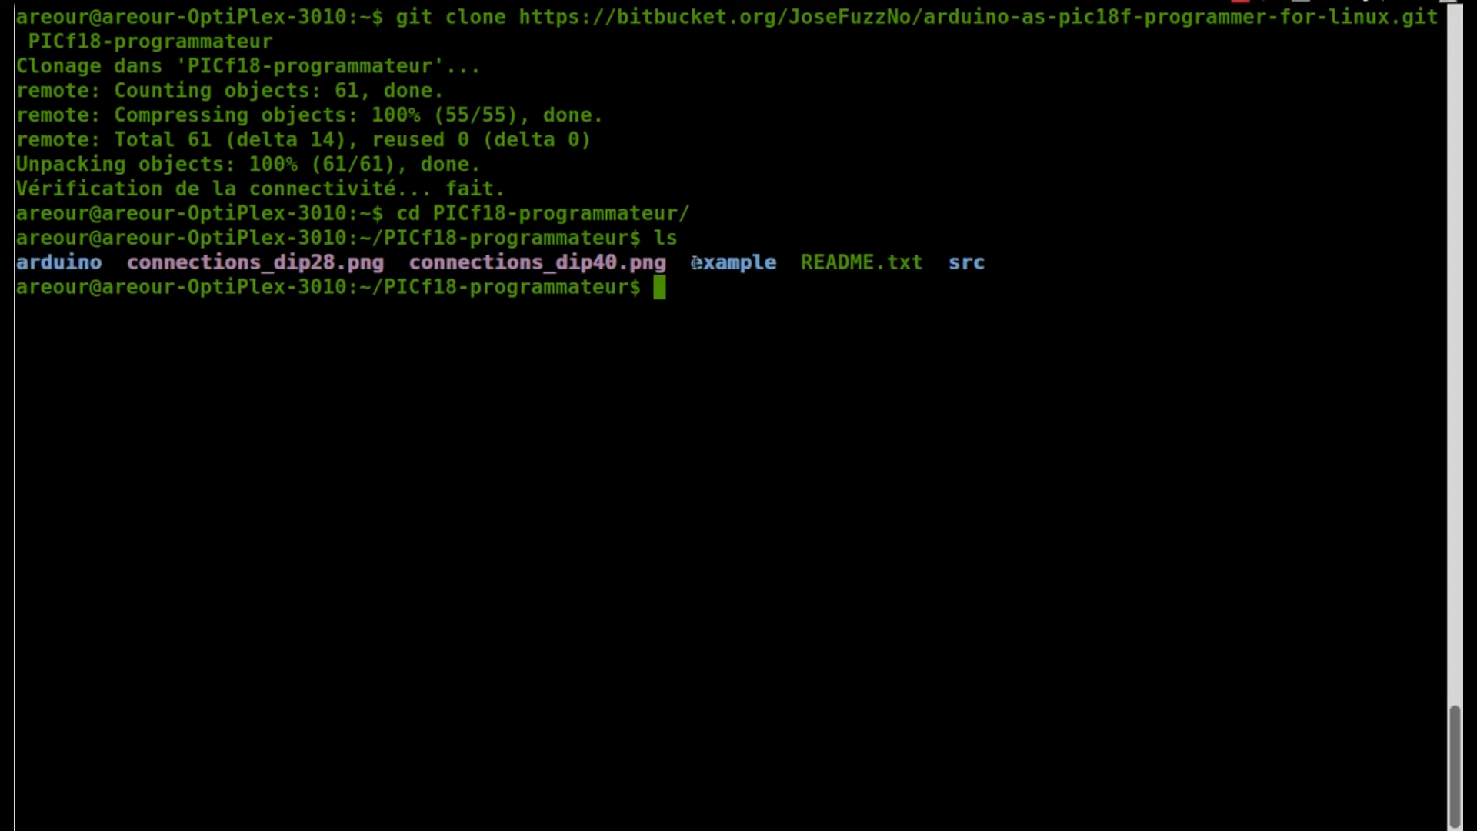
pyautogui.doubleClick(730, 262)
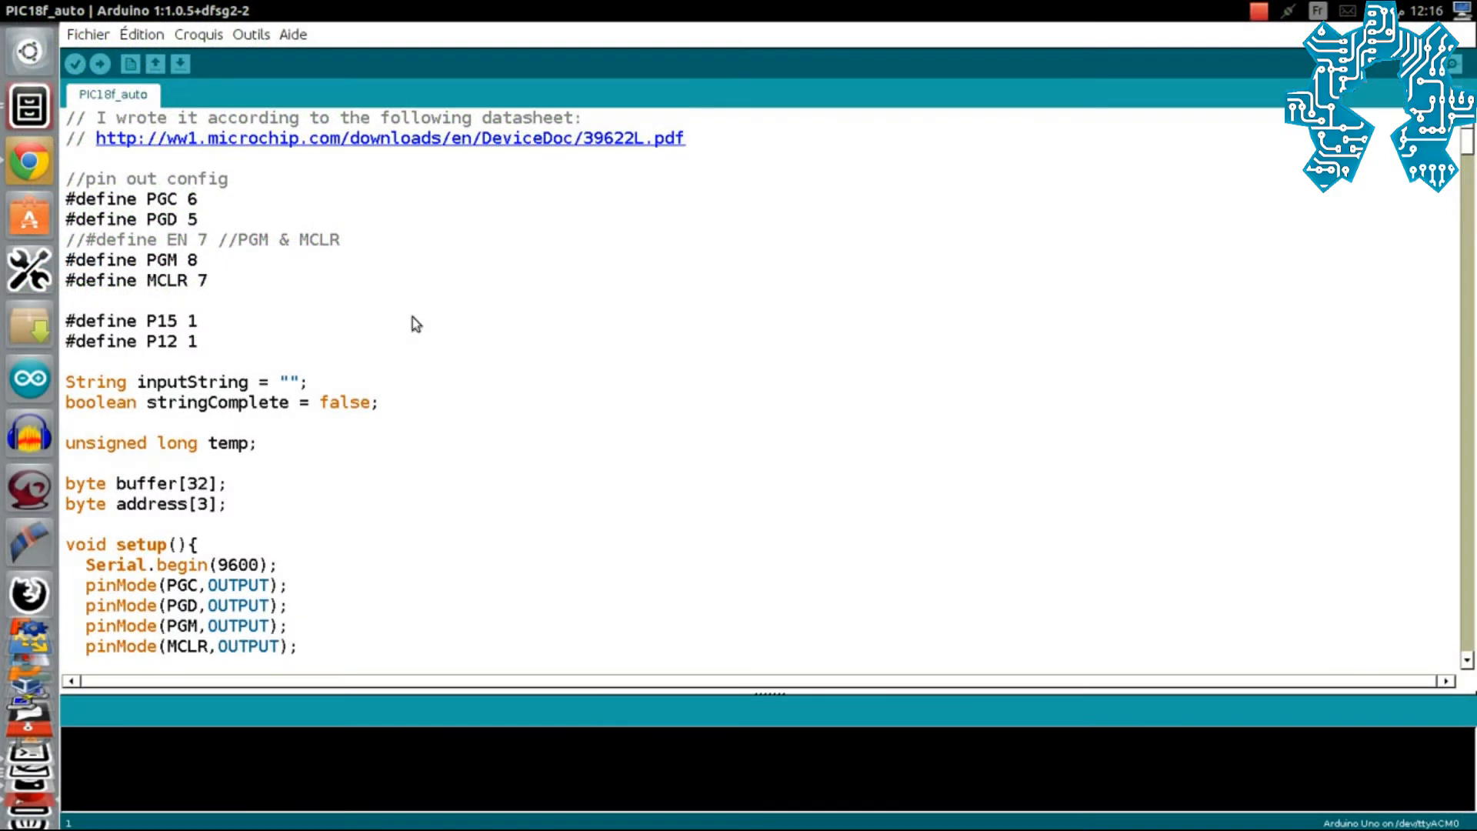
pyautogui.moveTo(422, 171)
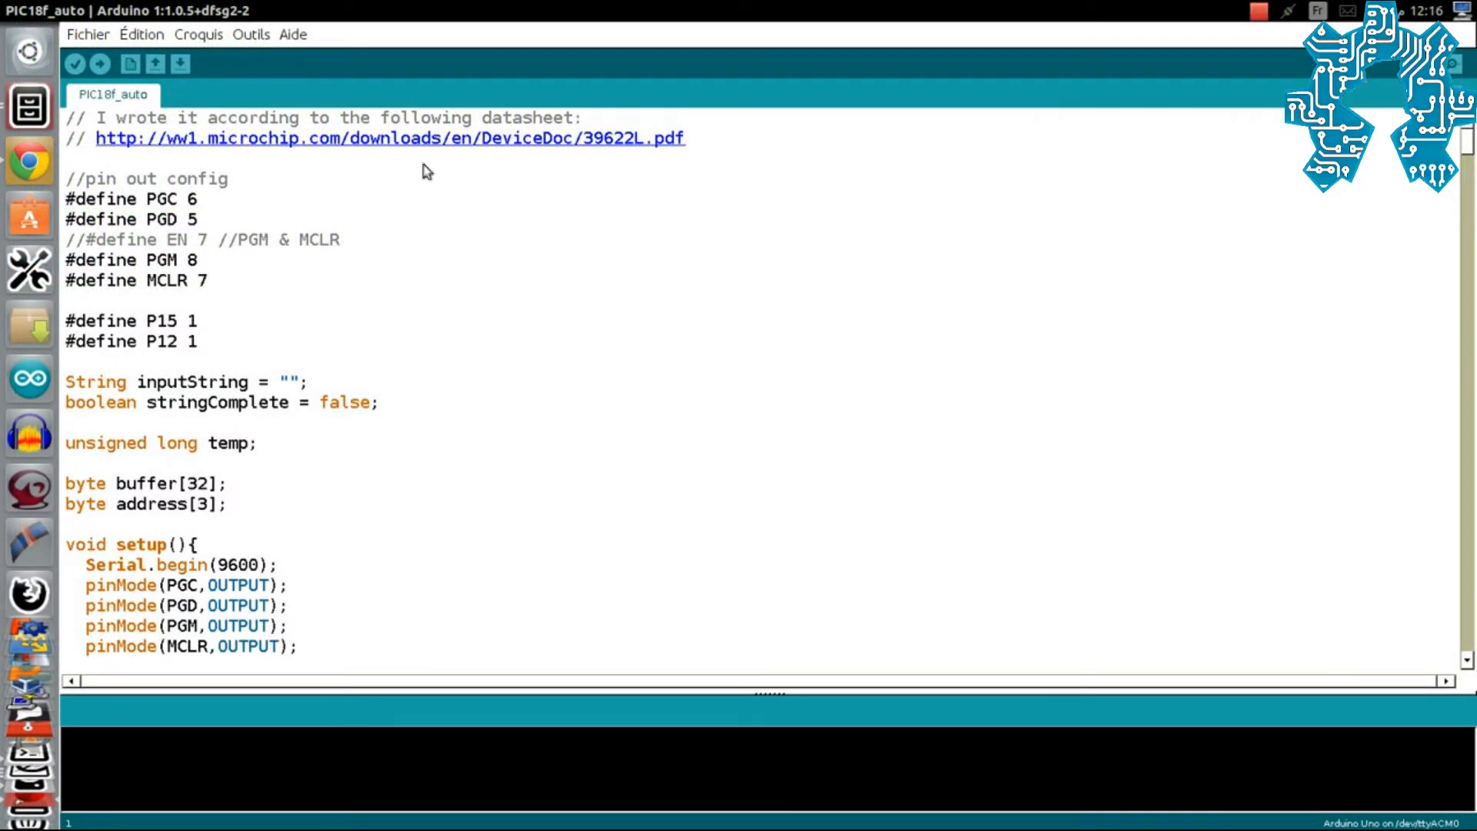
pyautogui.moveTo(468, 139)
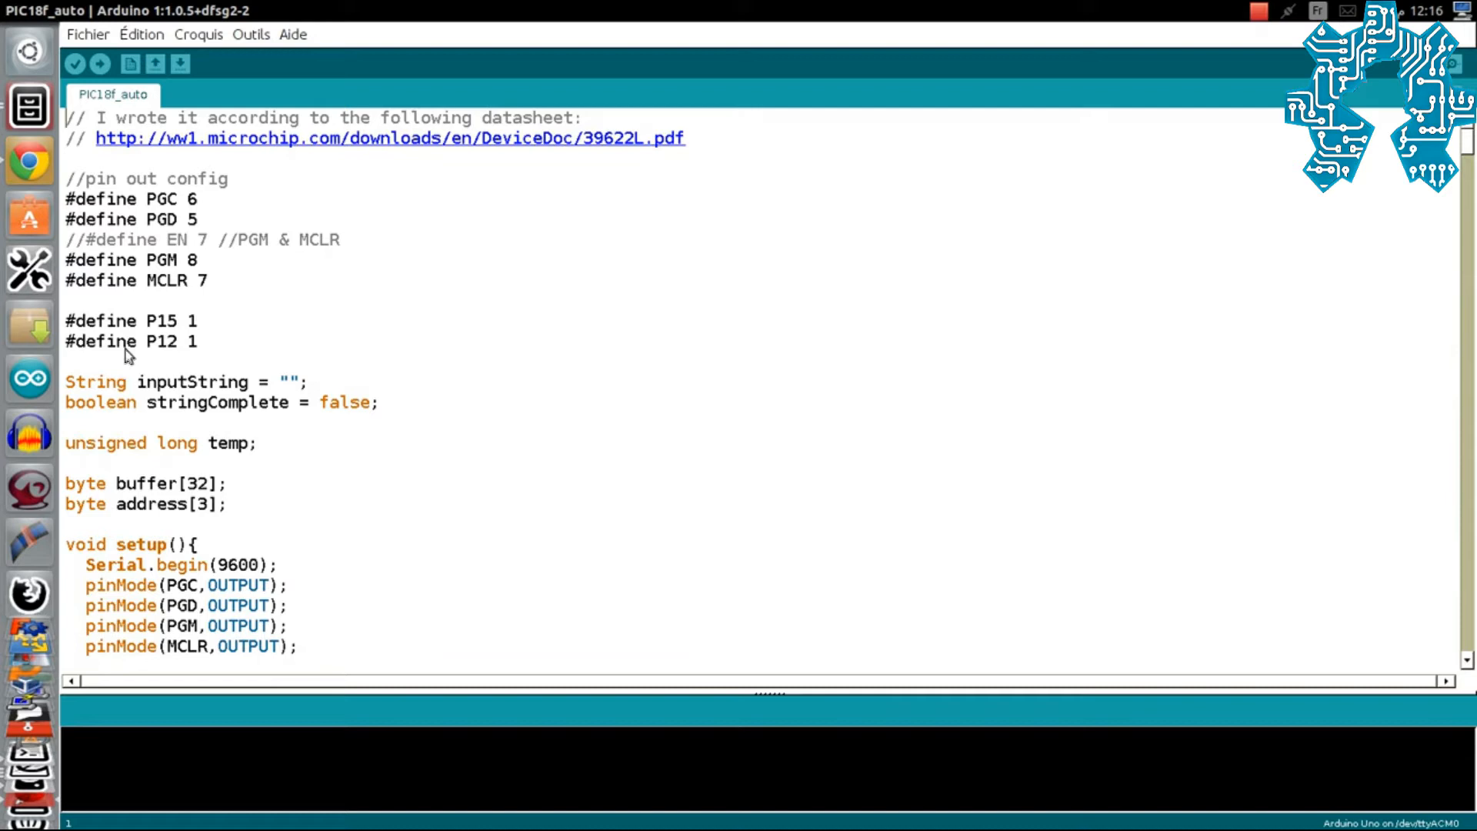
pyautogui.moveTo(1082, 322)
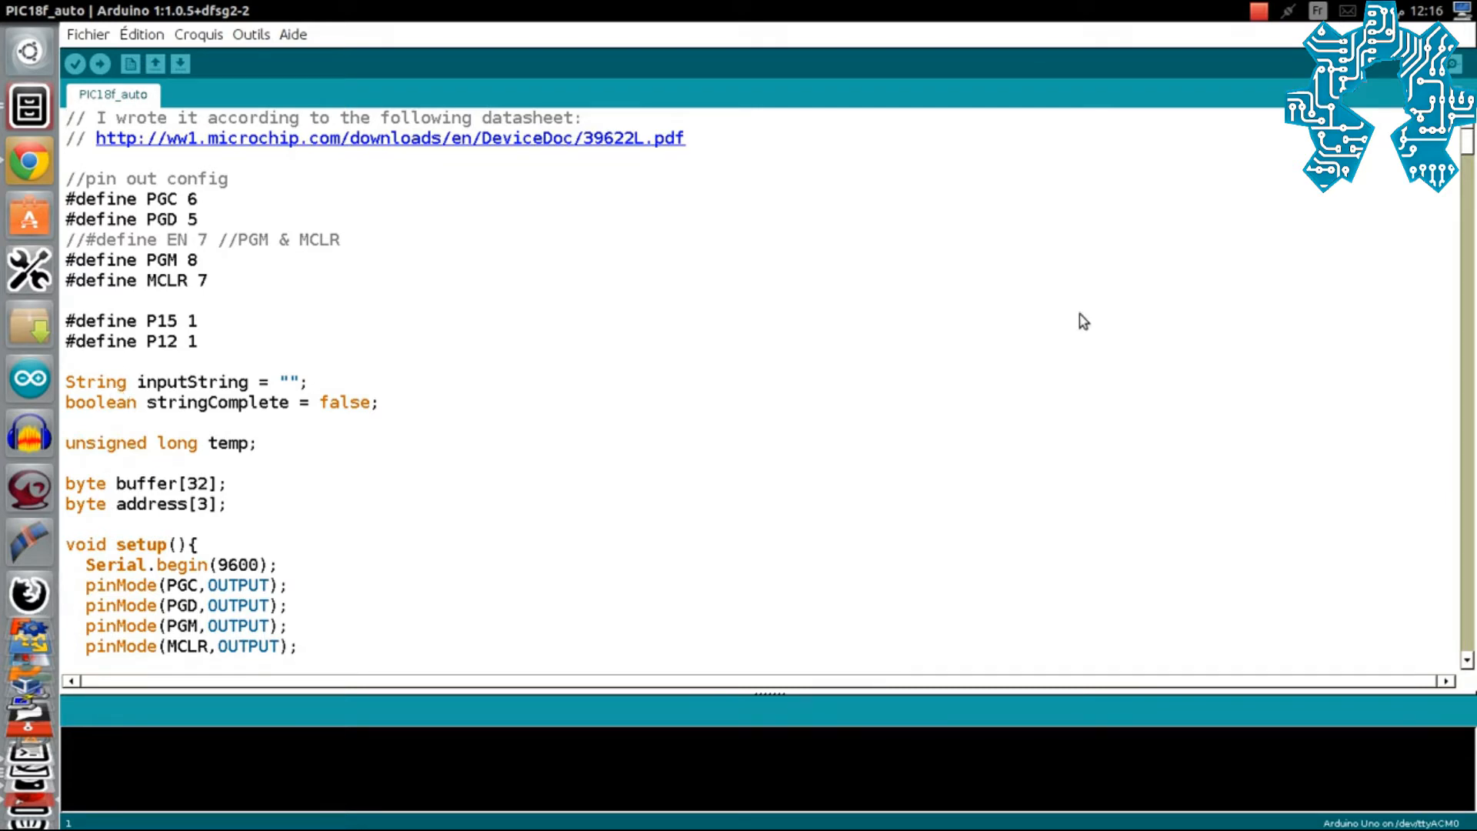
pyautogui.click(251, 34)
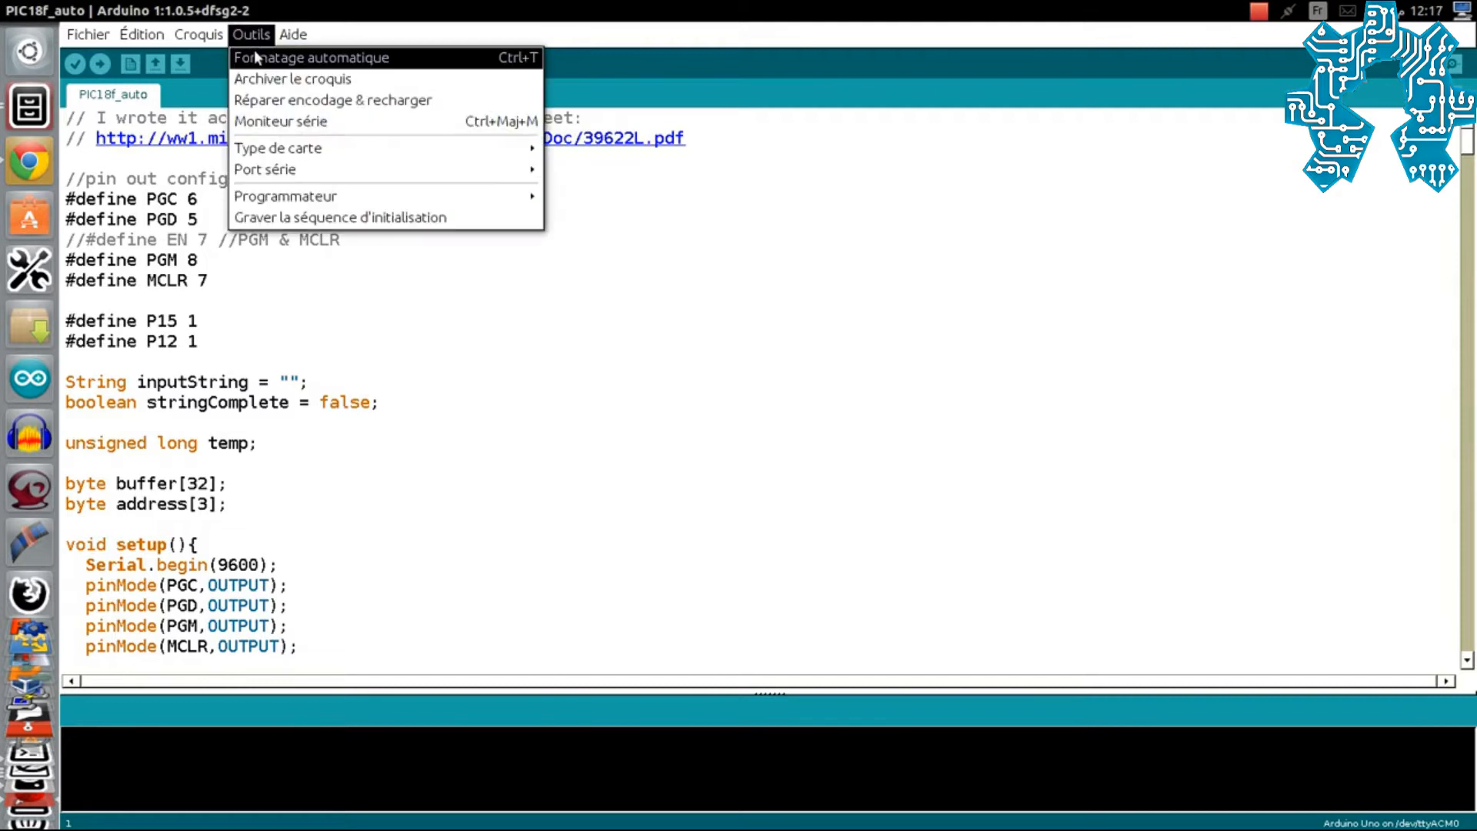
pyautogui.moveTo(265, 168)
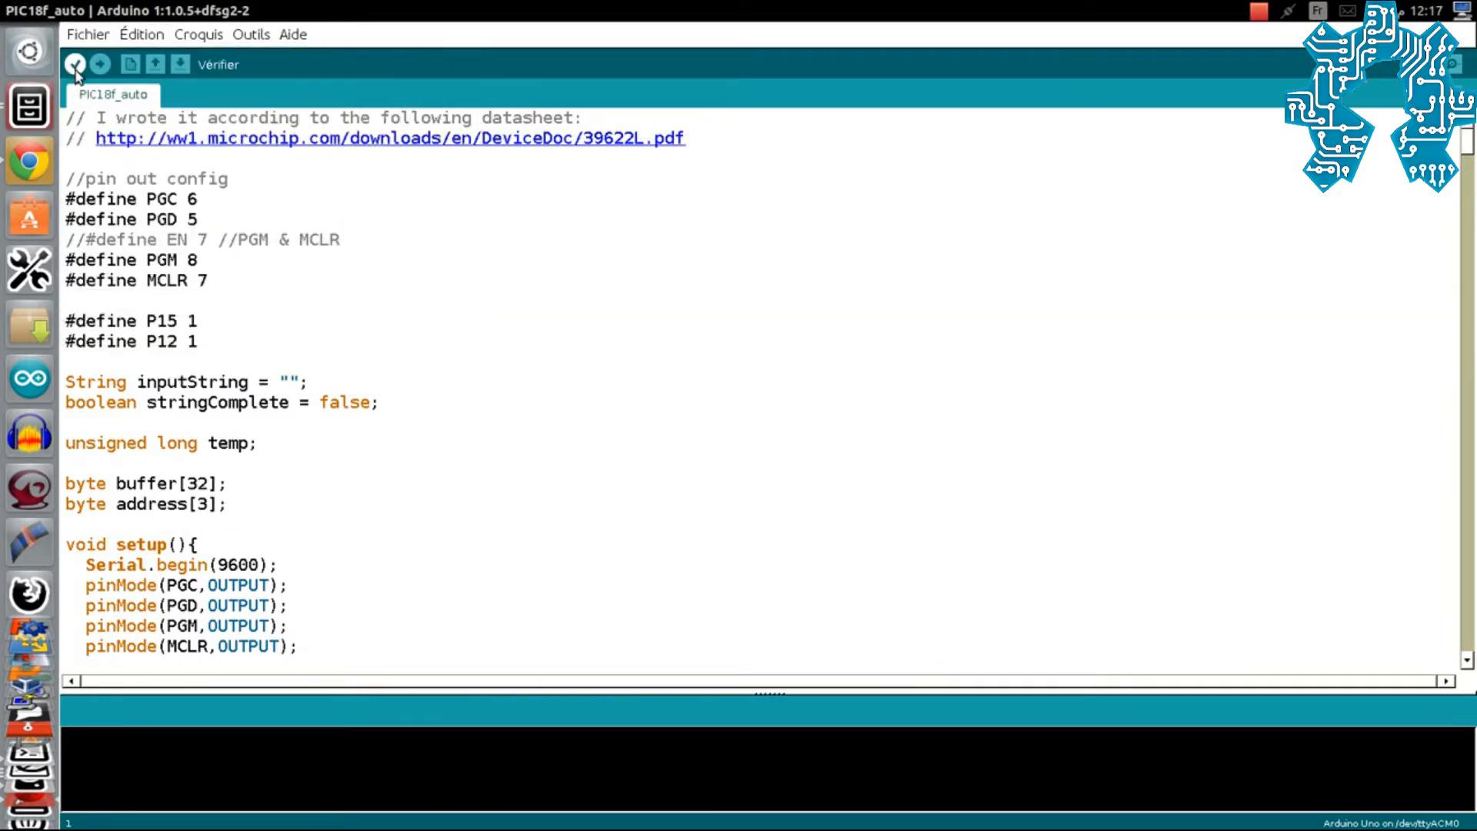
pyautogui.click(100, 63)
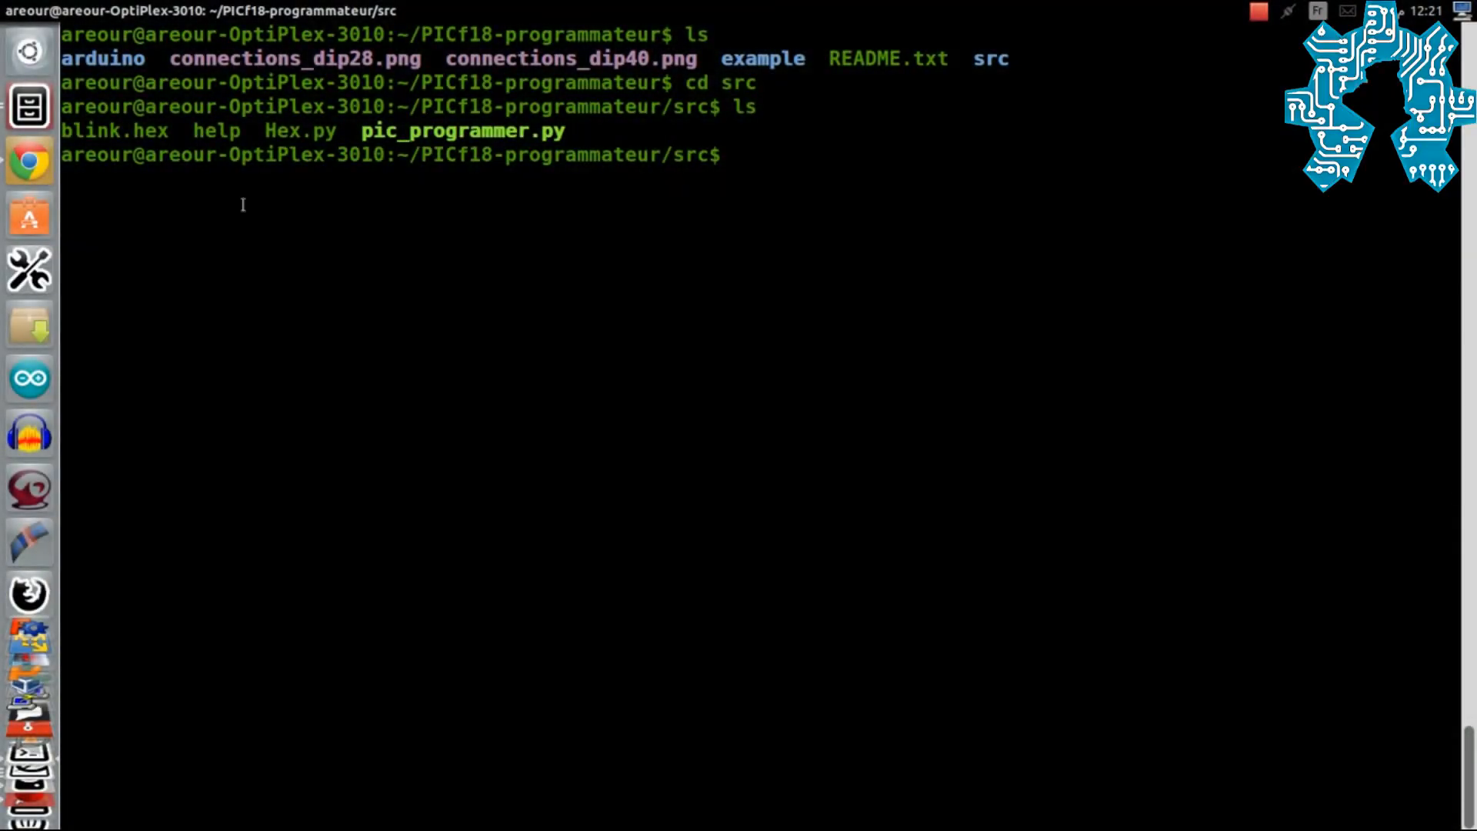
# Run ./pic_programmer.py -h to show its help, list, erase, port and hex-file options
pyautogui.doubleClick(113, 130)
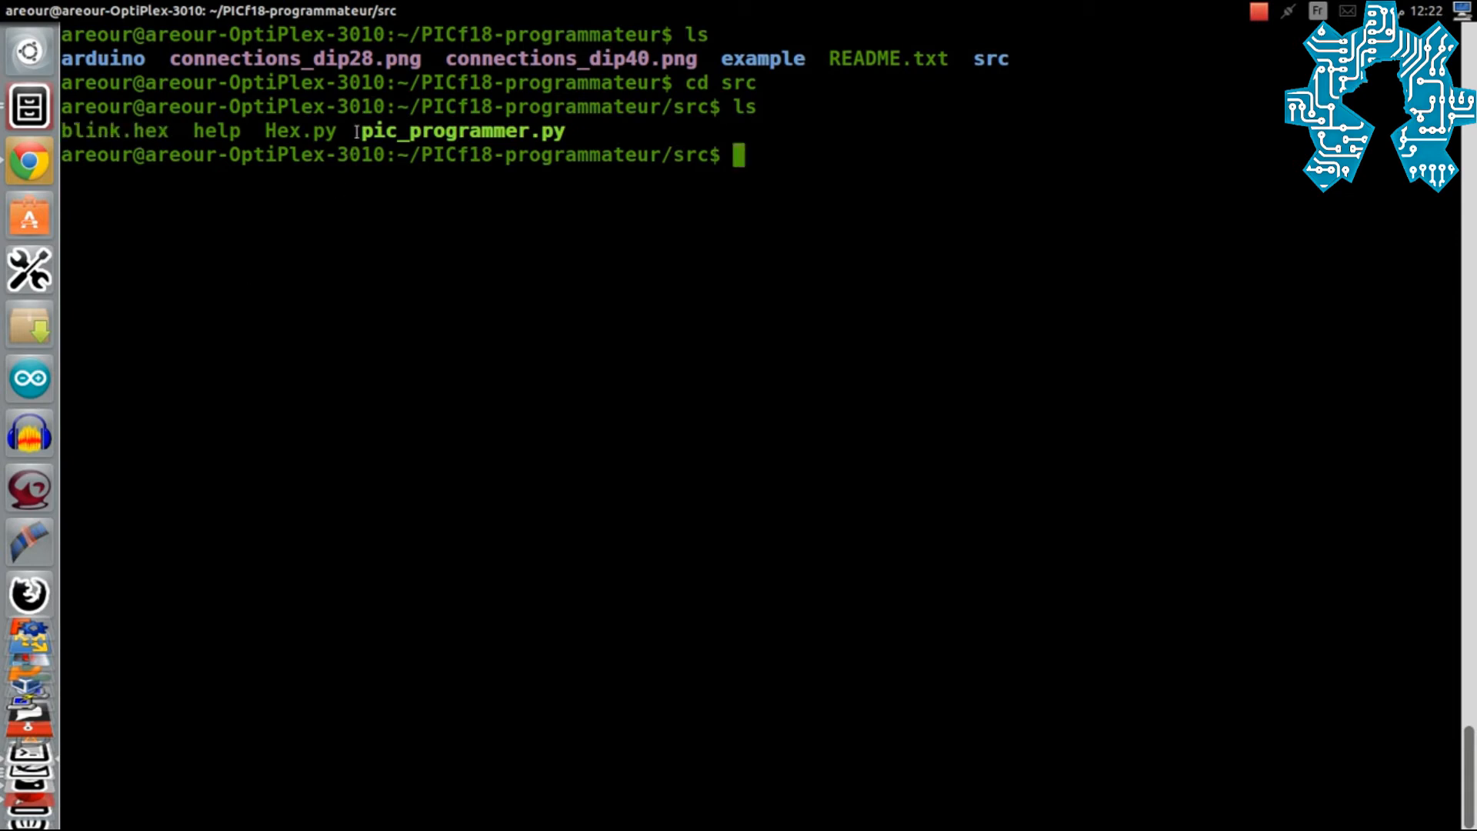
pyautogui.doubleClick(461, 131)
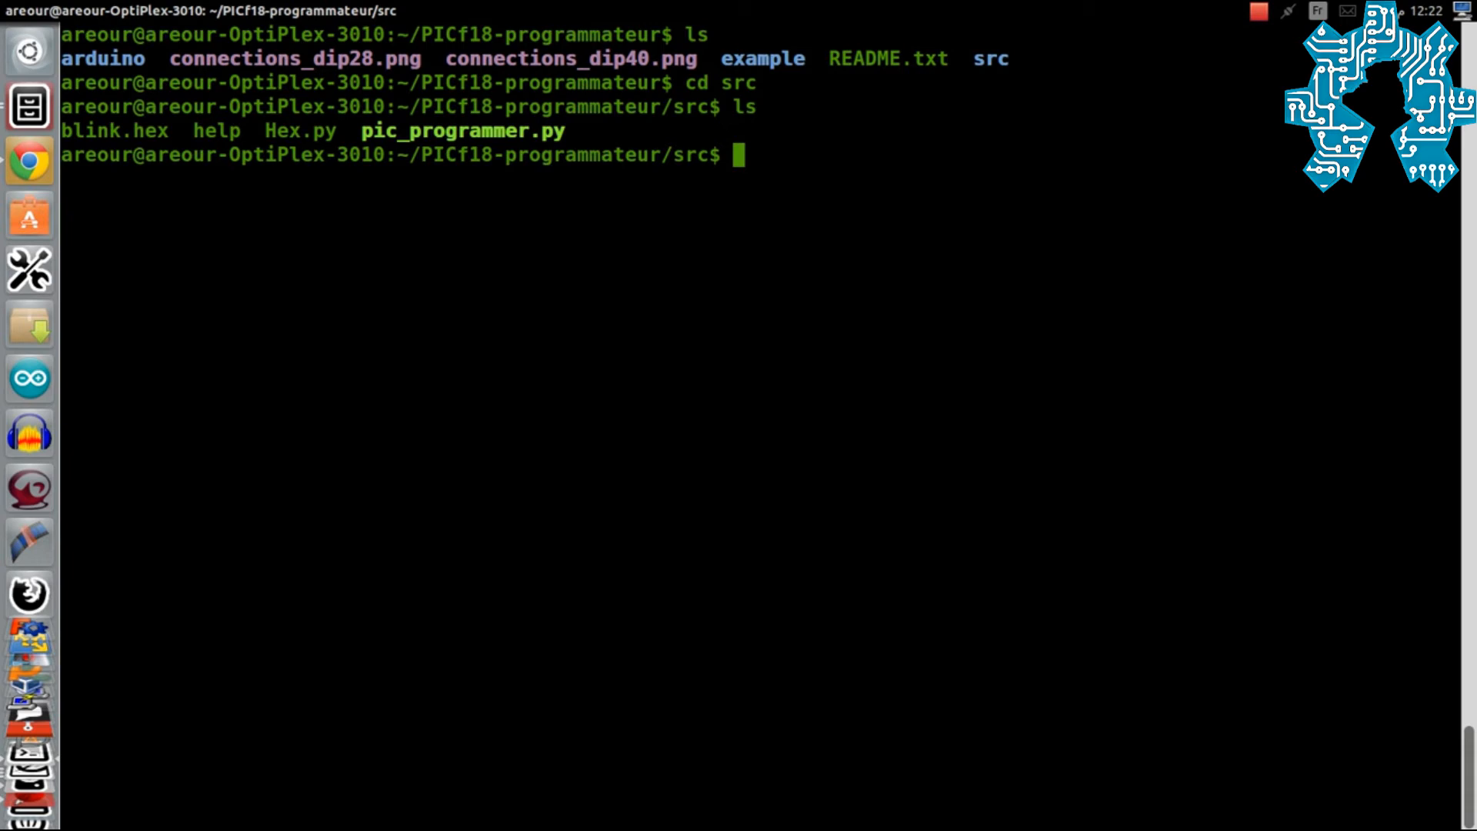
pyautogui.write('./p')
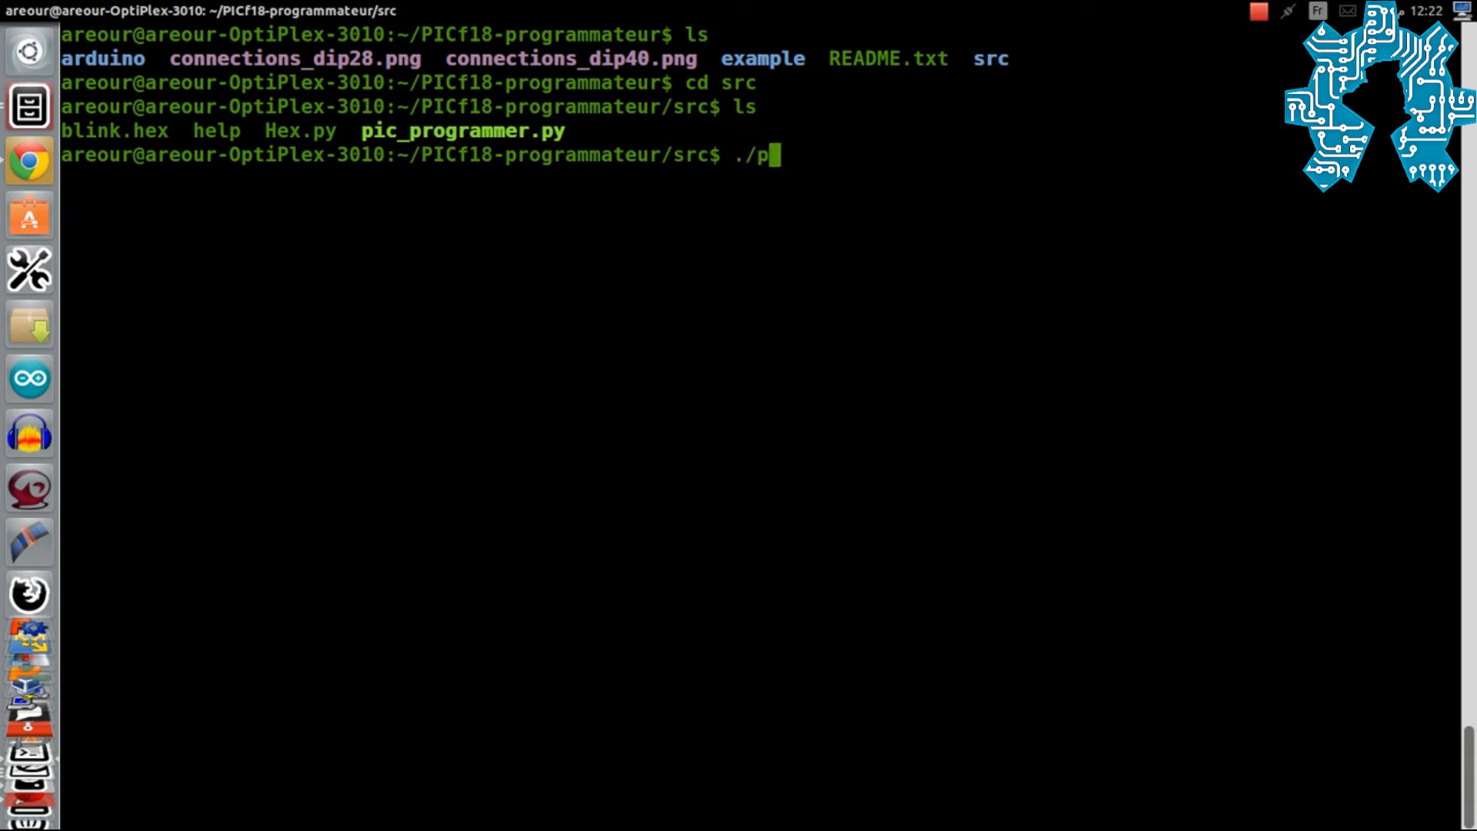
pyautogui.write('ic_programmer.py -h')
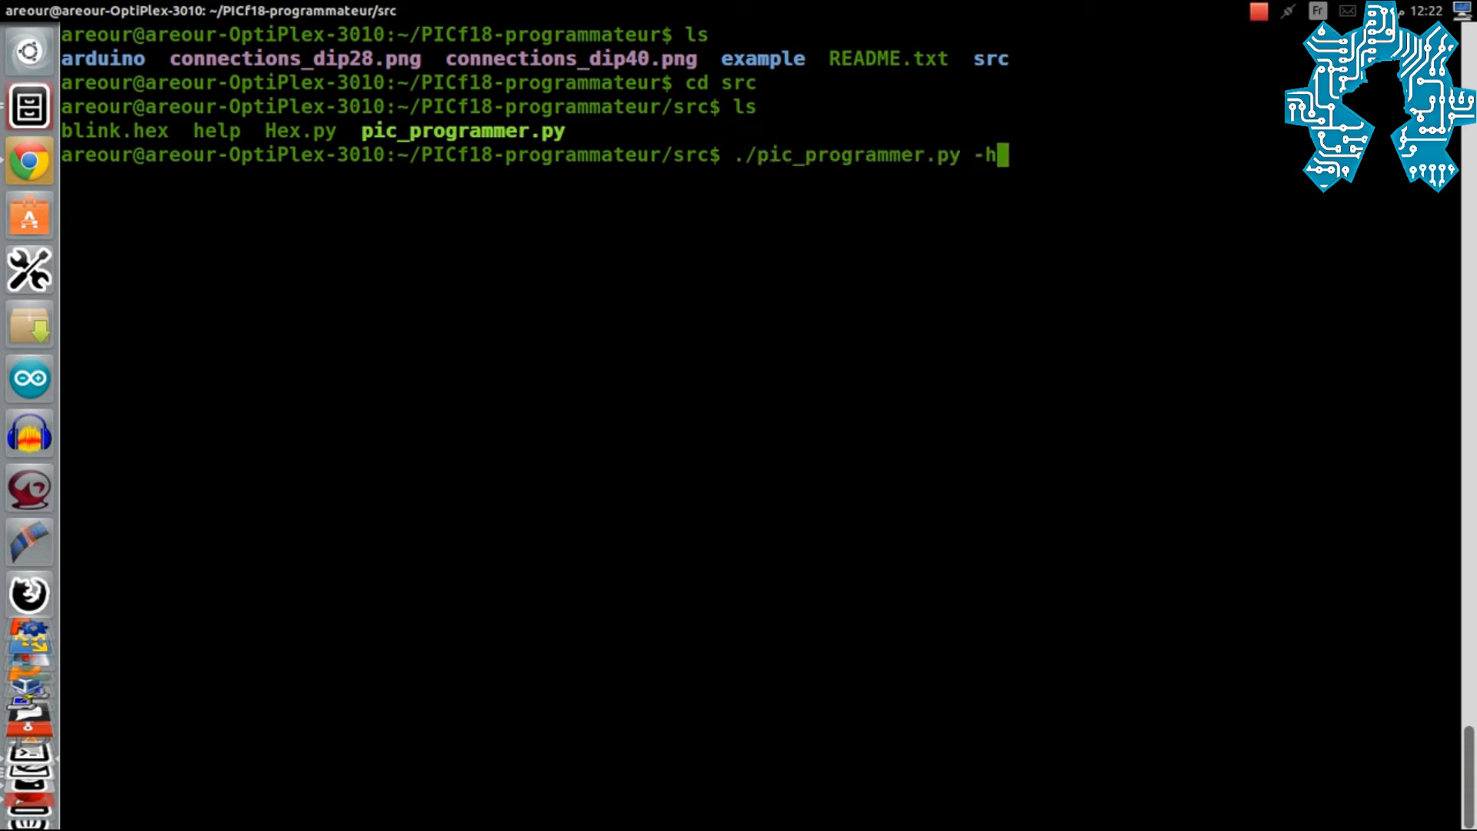
pyautogui.press('Return')
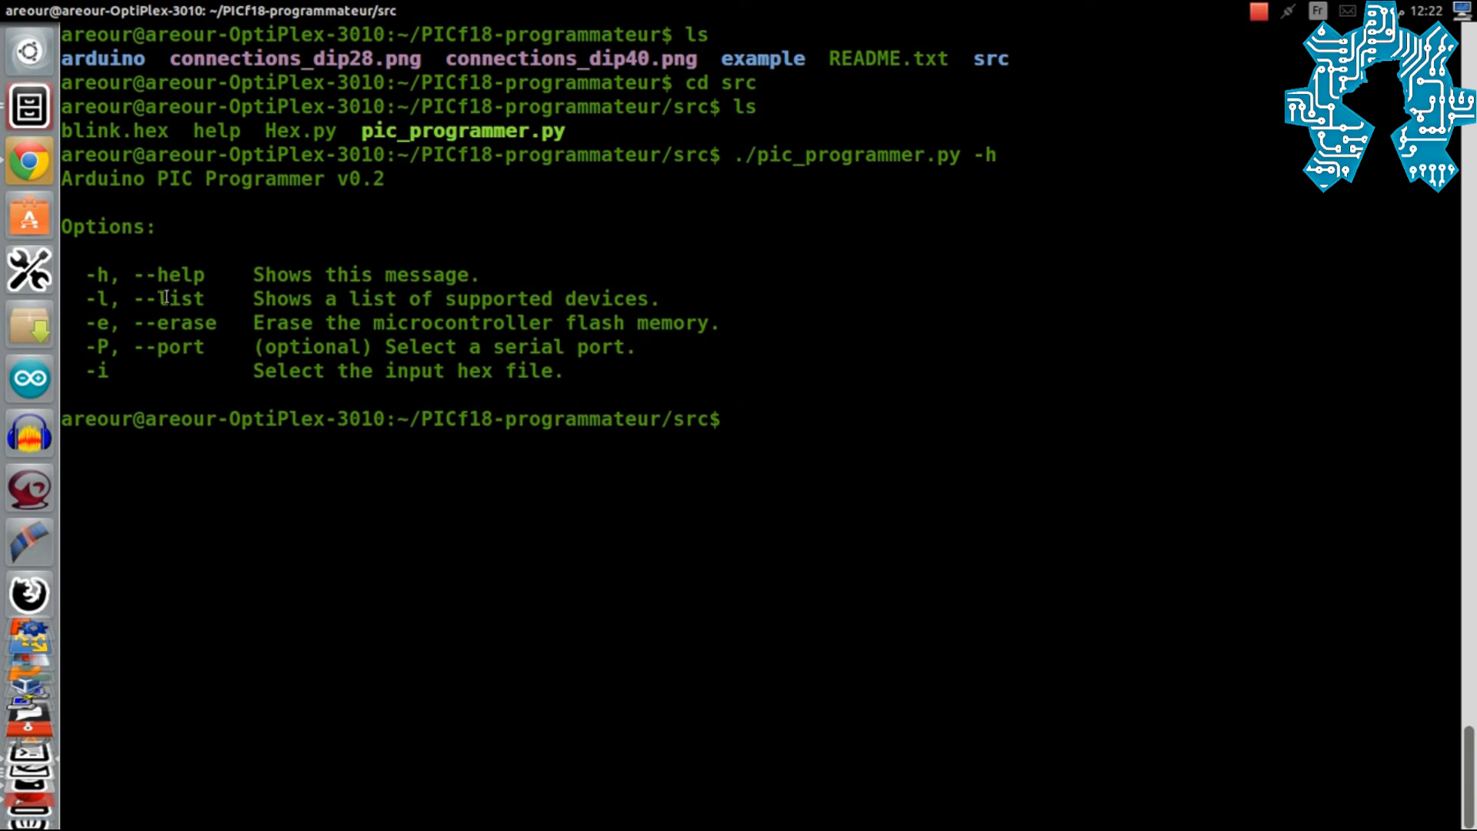
pyautogui.moveTo(617, 373)
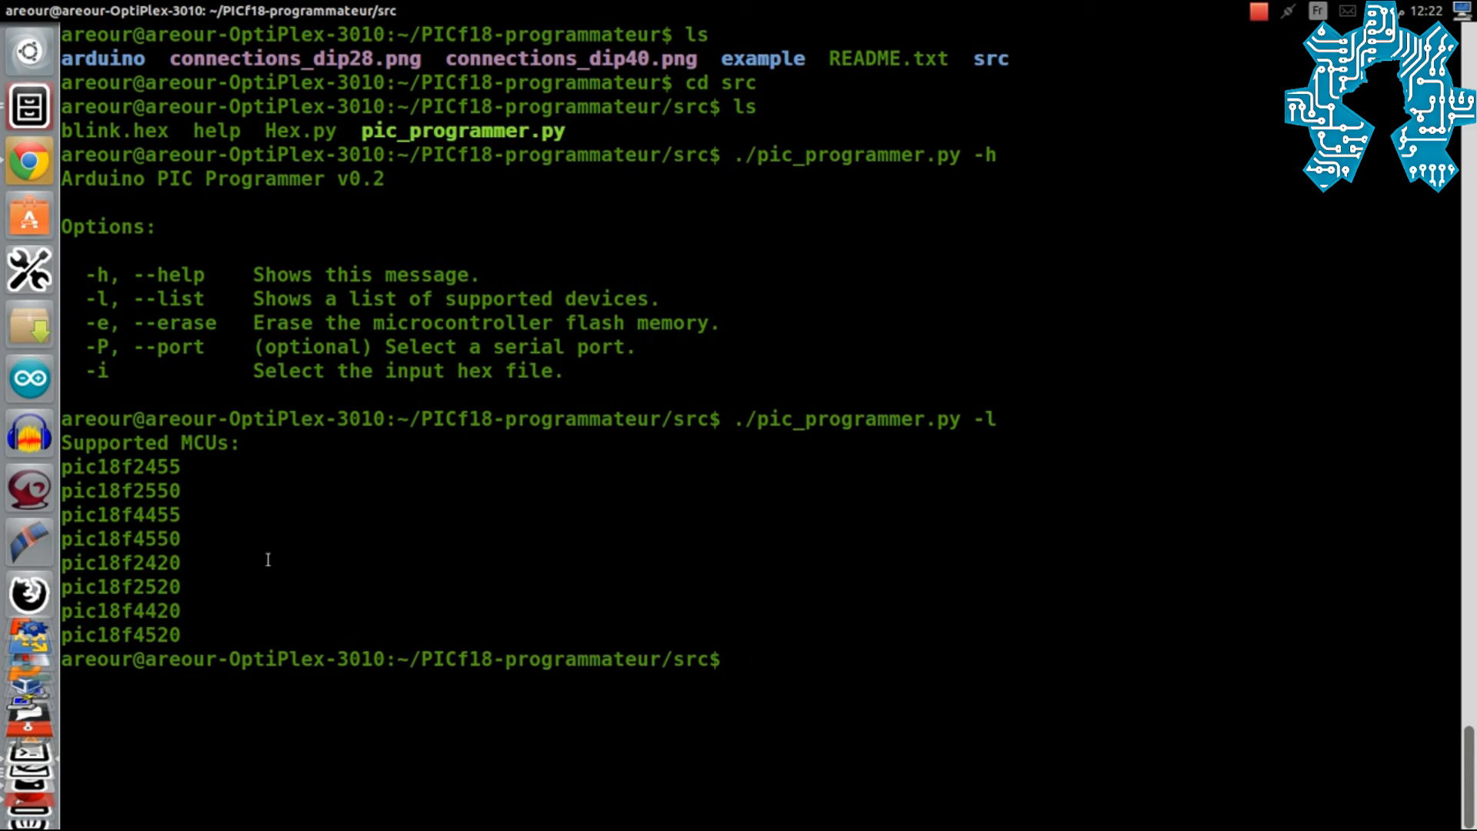
# List supported MCUs with -l, then flash blink.hex onto the detected 18f4550 with all steps Success
pyautogui.write('./pic_programmer.py -l')
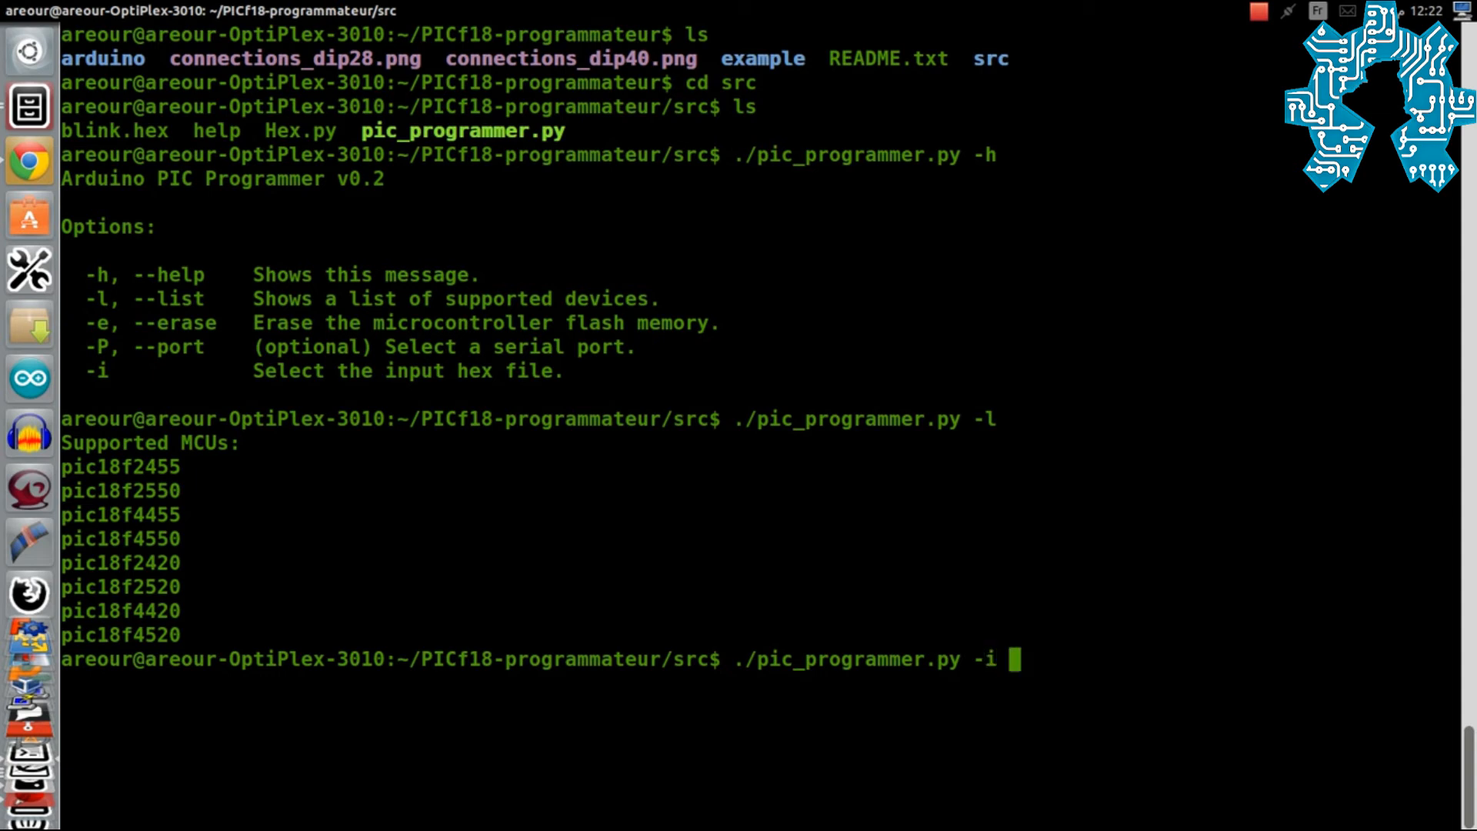
pyautogui.write('blink.hex')
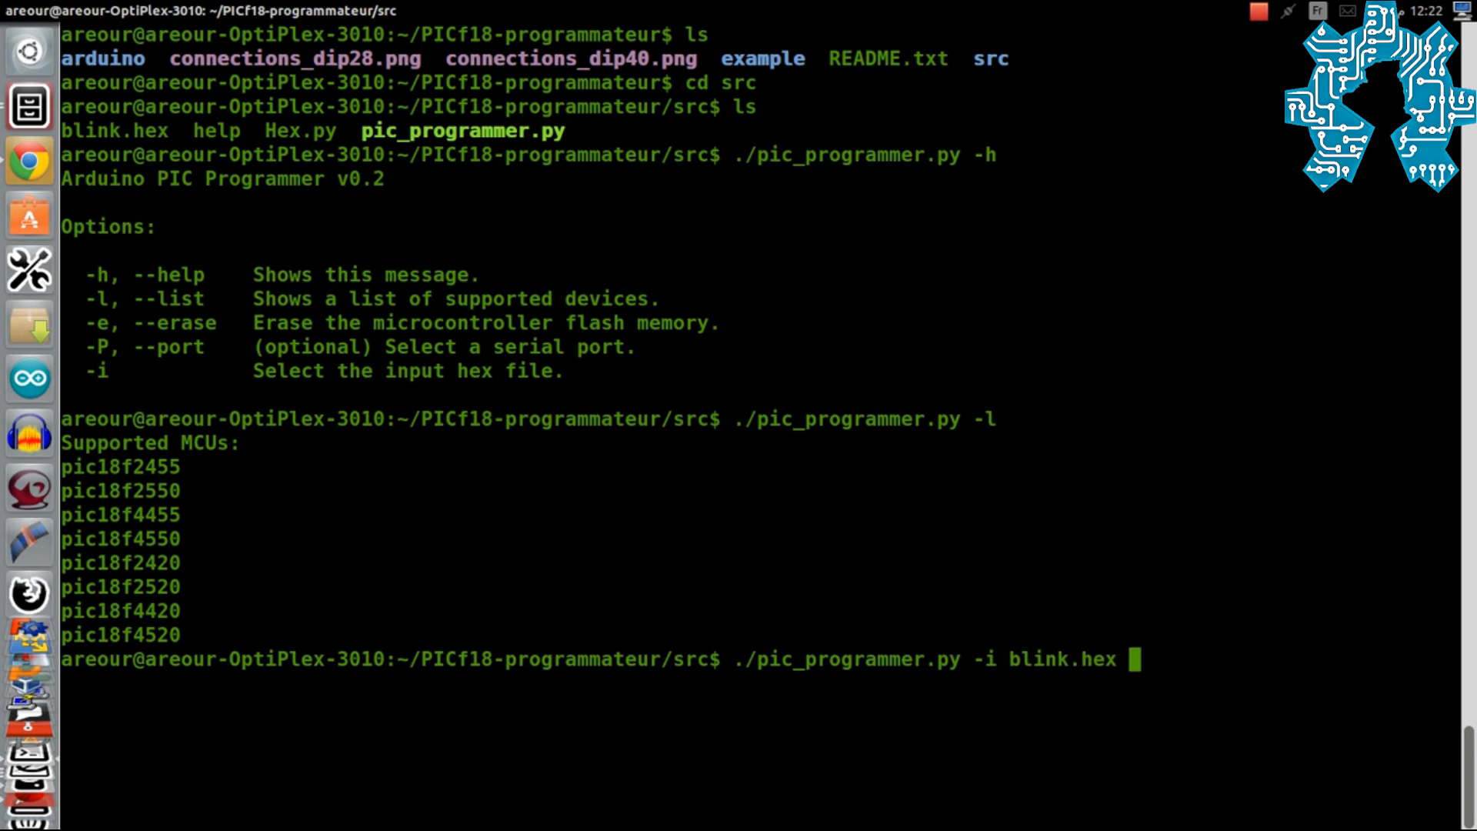
pyautogui.press('enter')
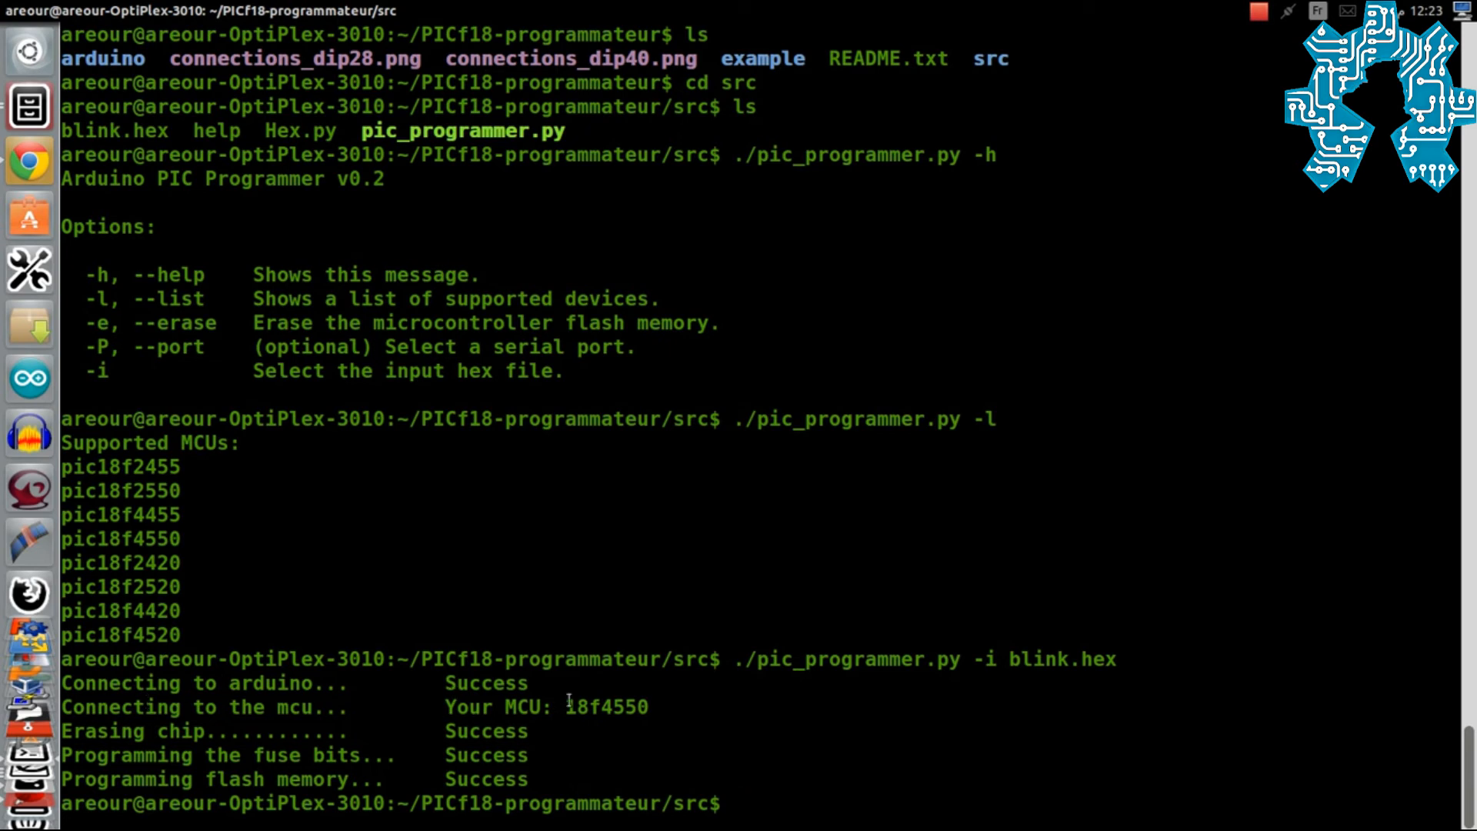
pyautogui.doubleClick(605, 706)
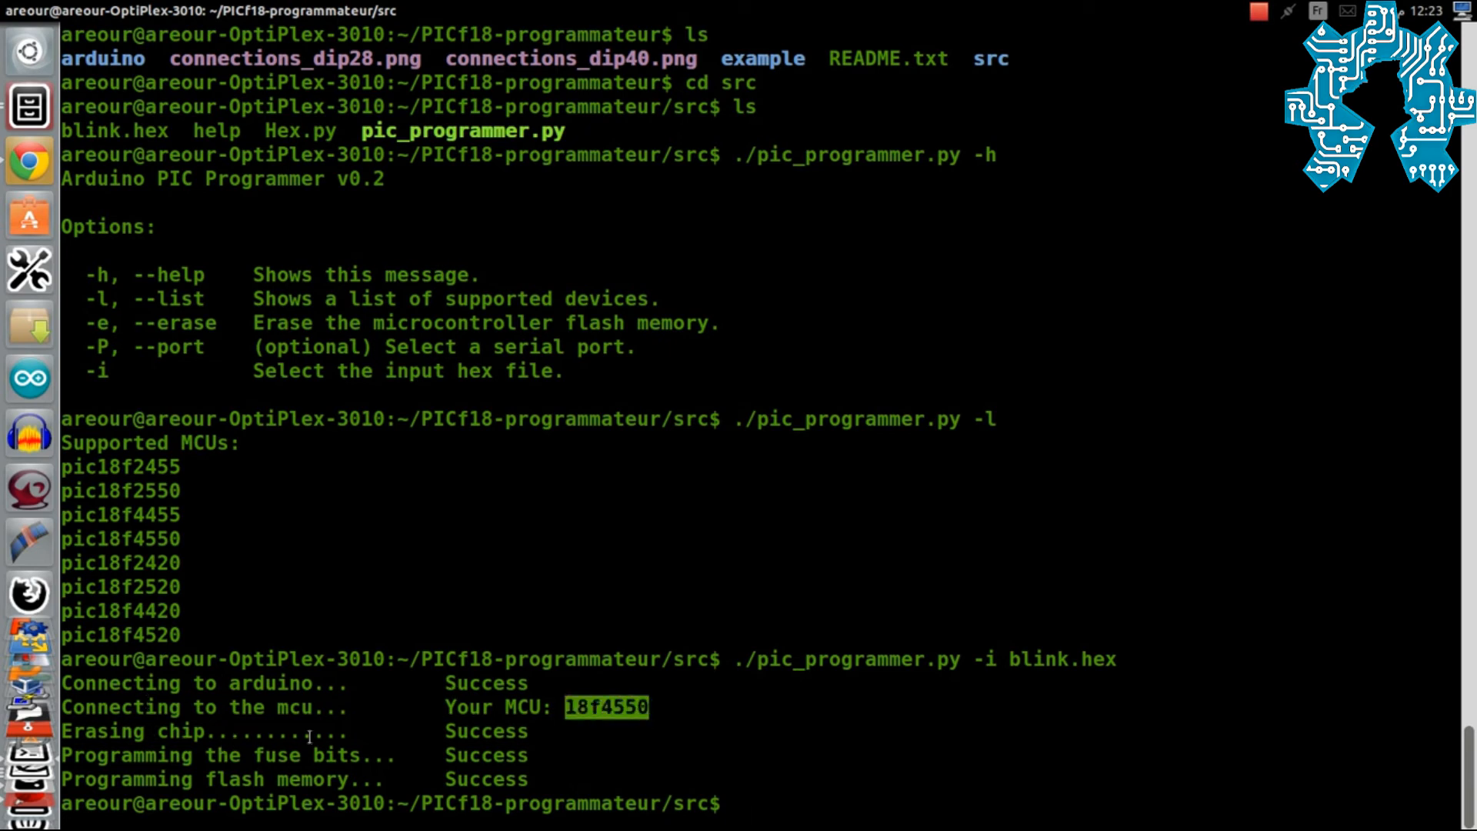